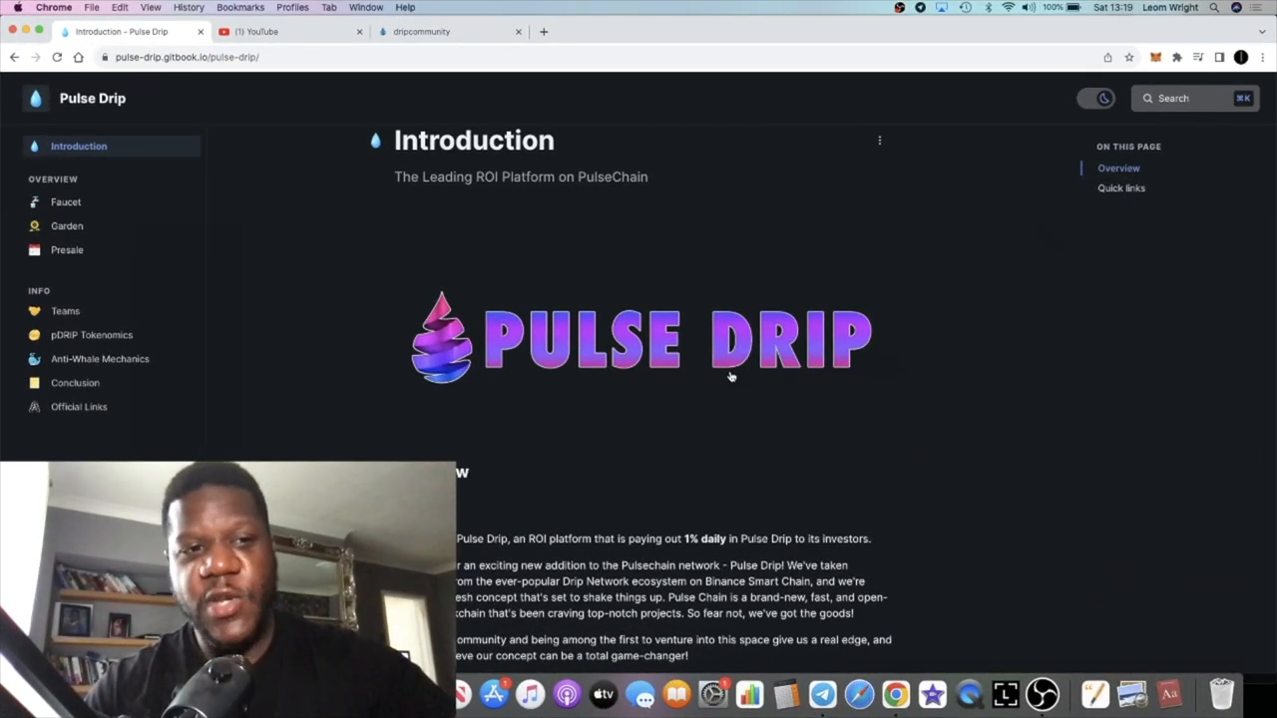
# - Glance at the Telegram chat and Drip Network site, then return to the Pulse Drip docs
pyautogui.scroll(-3)
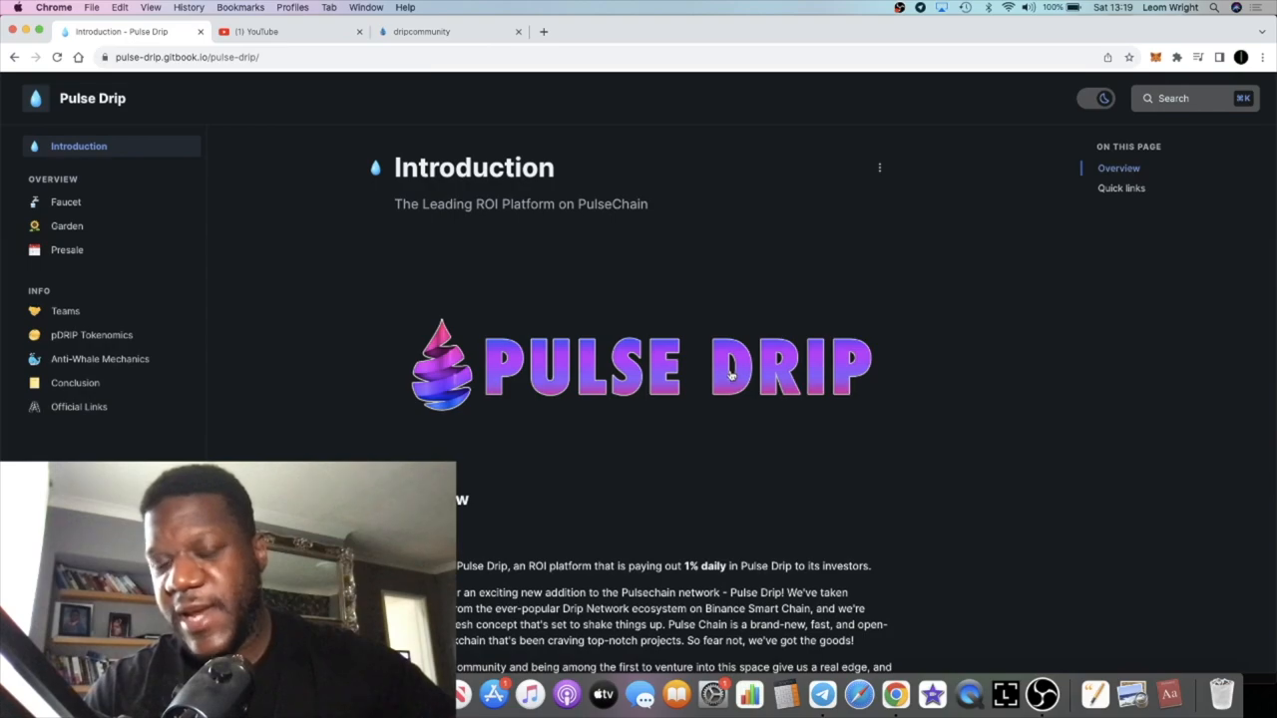
pyautogui.moveTo(787, 534)
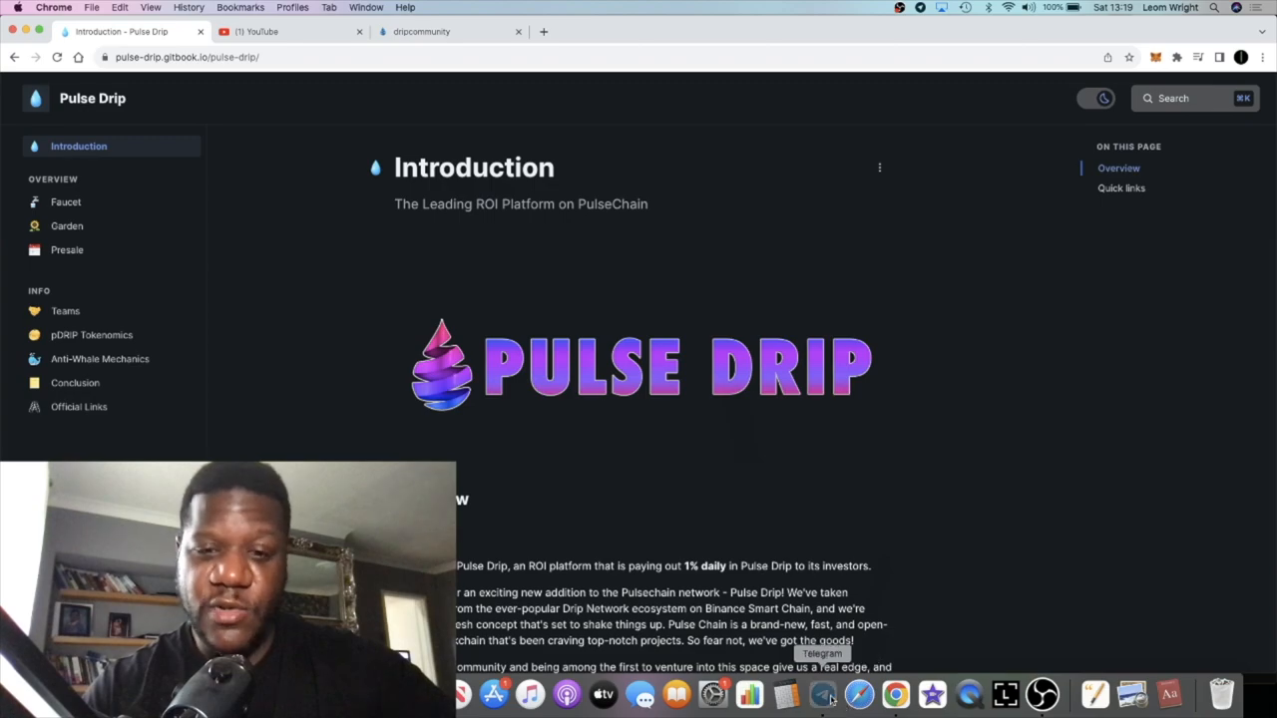
pyautogui.click(822, 695)
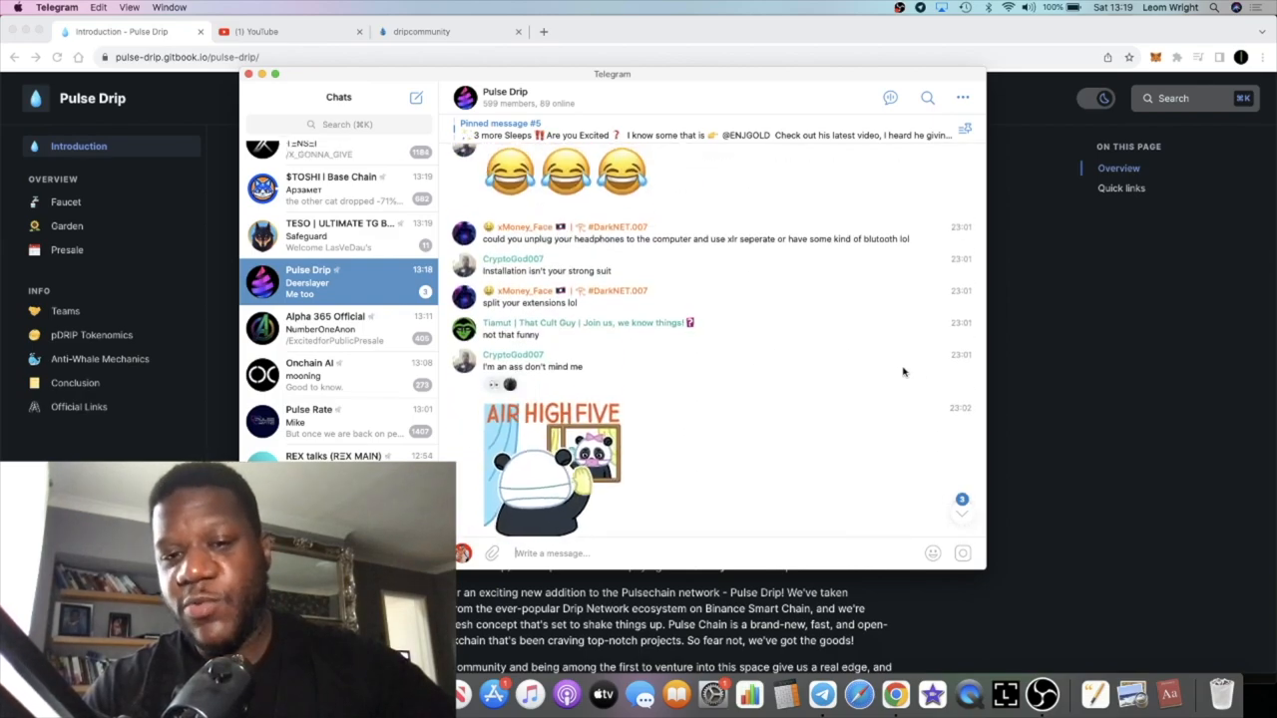
pyautogui.moveTo(1117, 360)
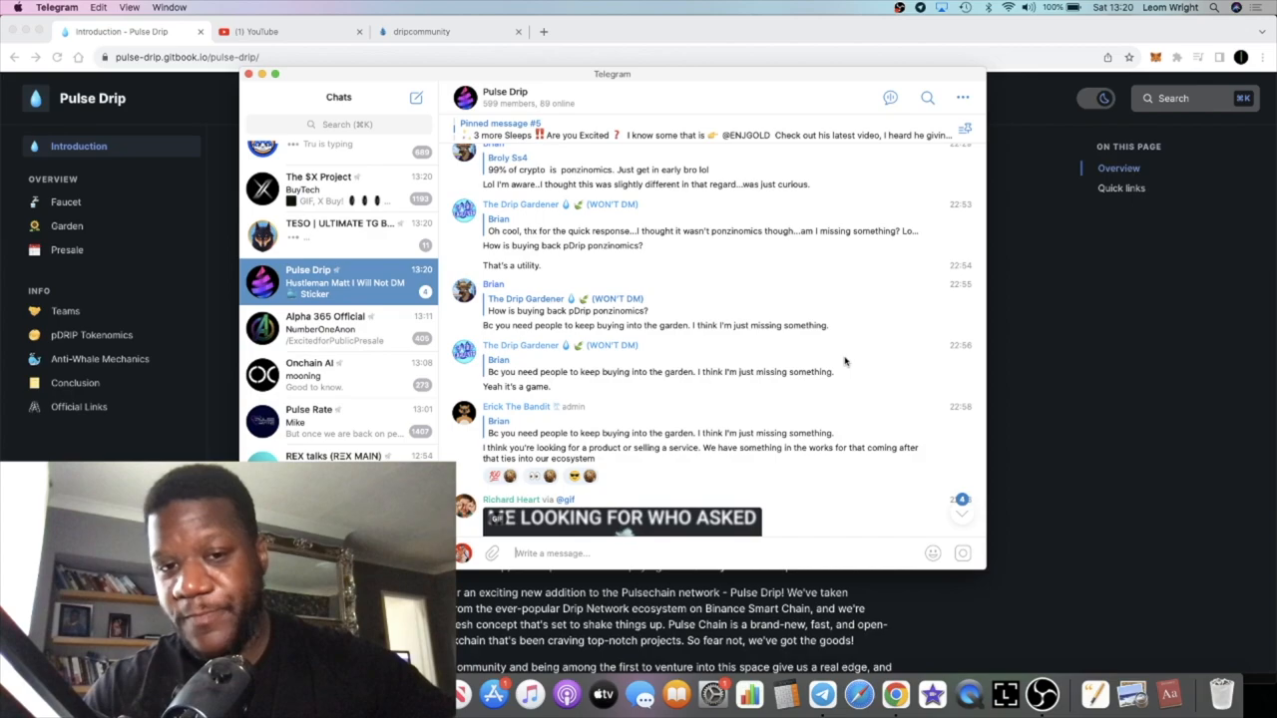
pyautogui.scroll(-3)
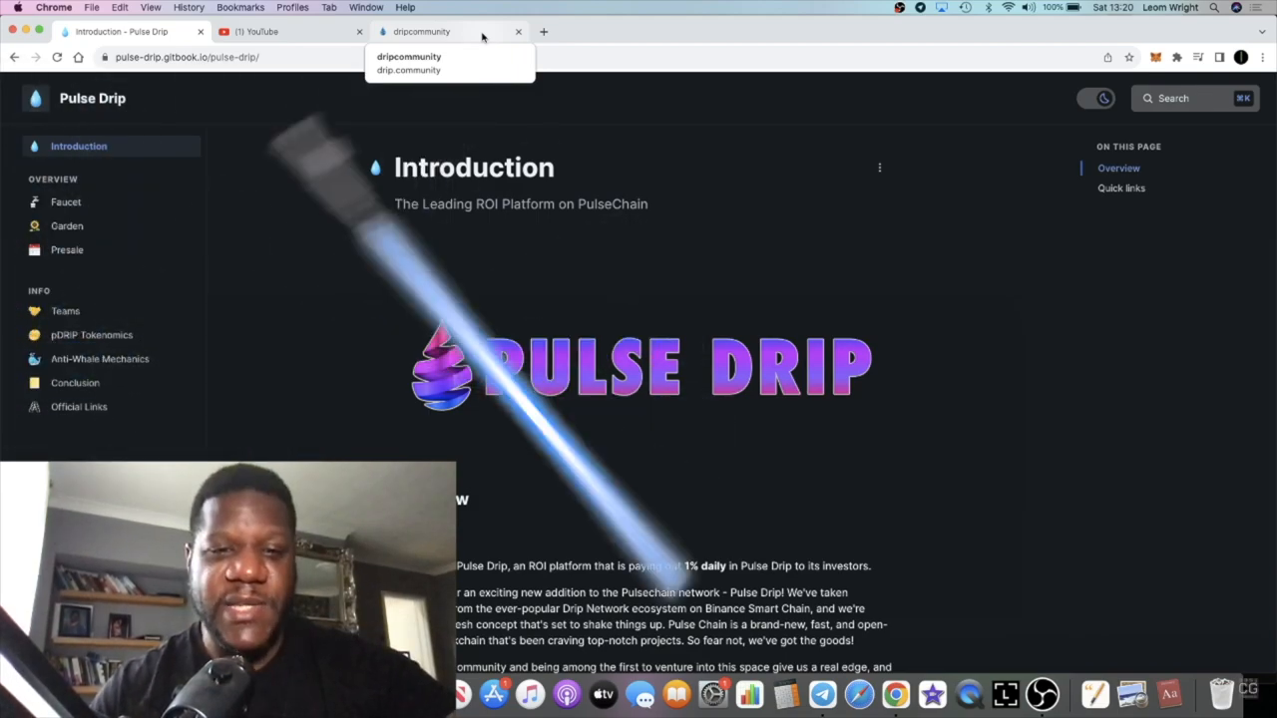
pyautogui.click(408, 70)
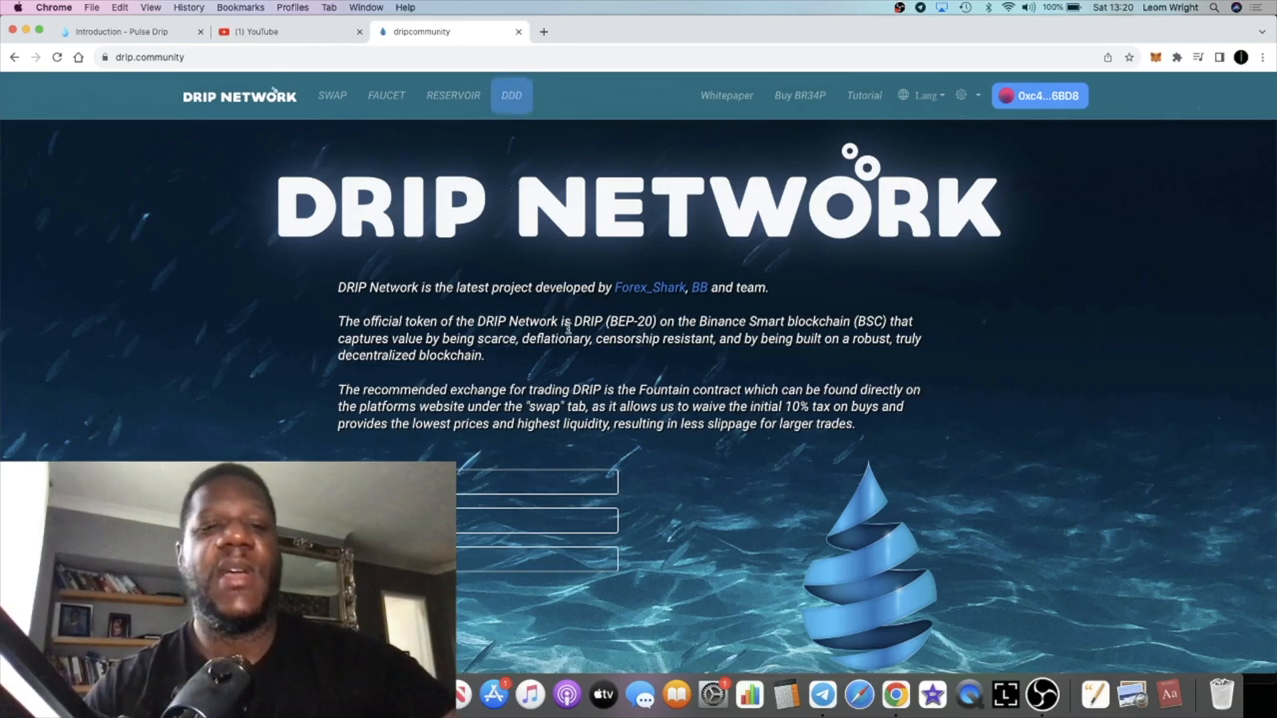
pyautogui.moveTo(550, 312)
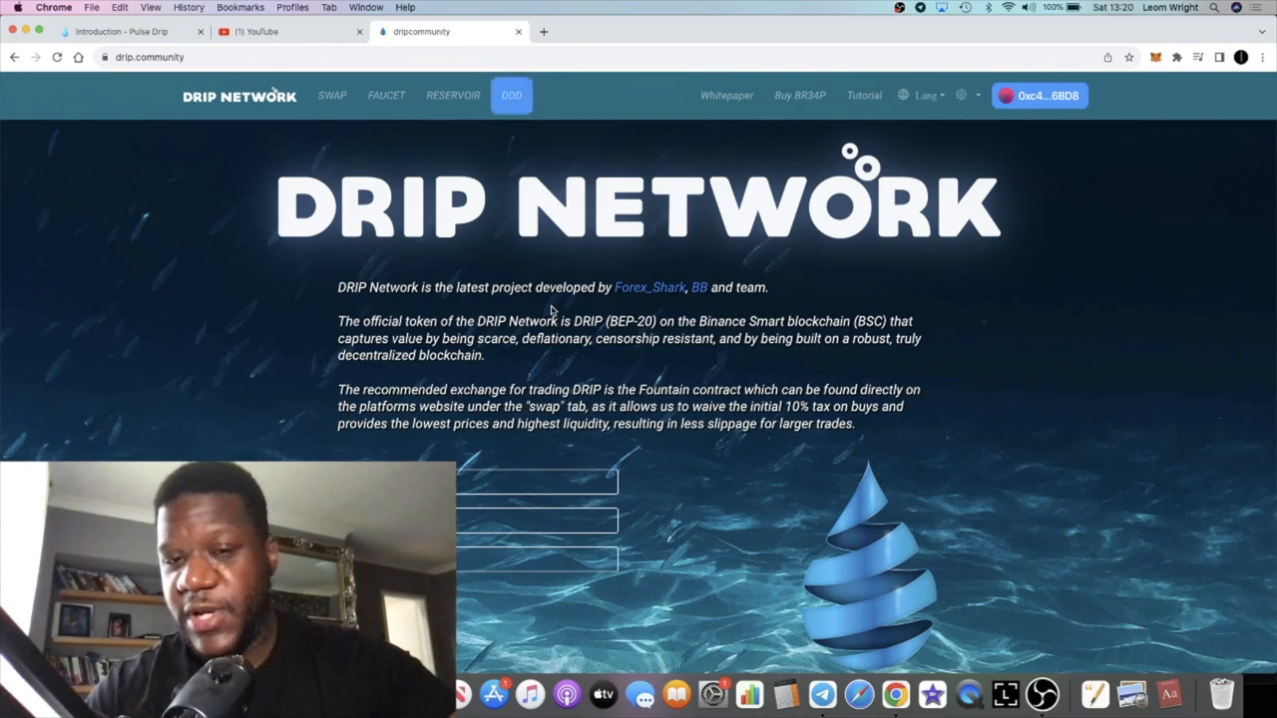
pyautogui.moveTo(464, 257)
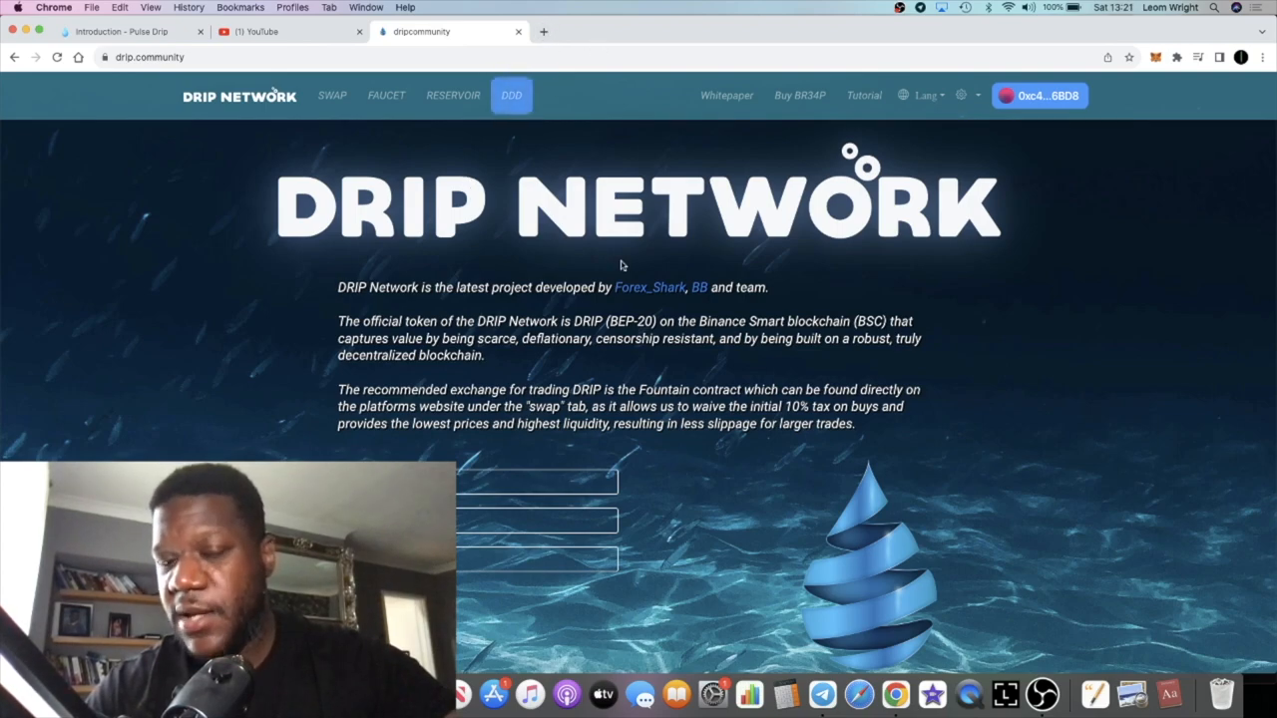
pyautogui.moveTo(648, 292)
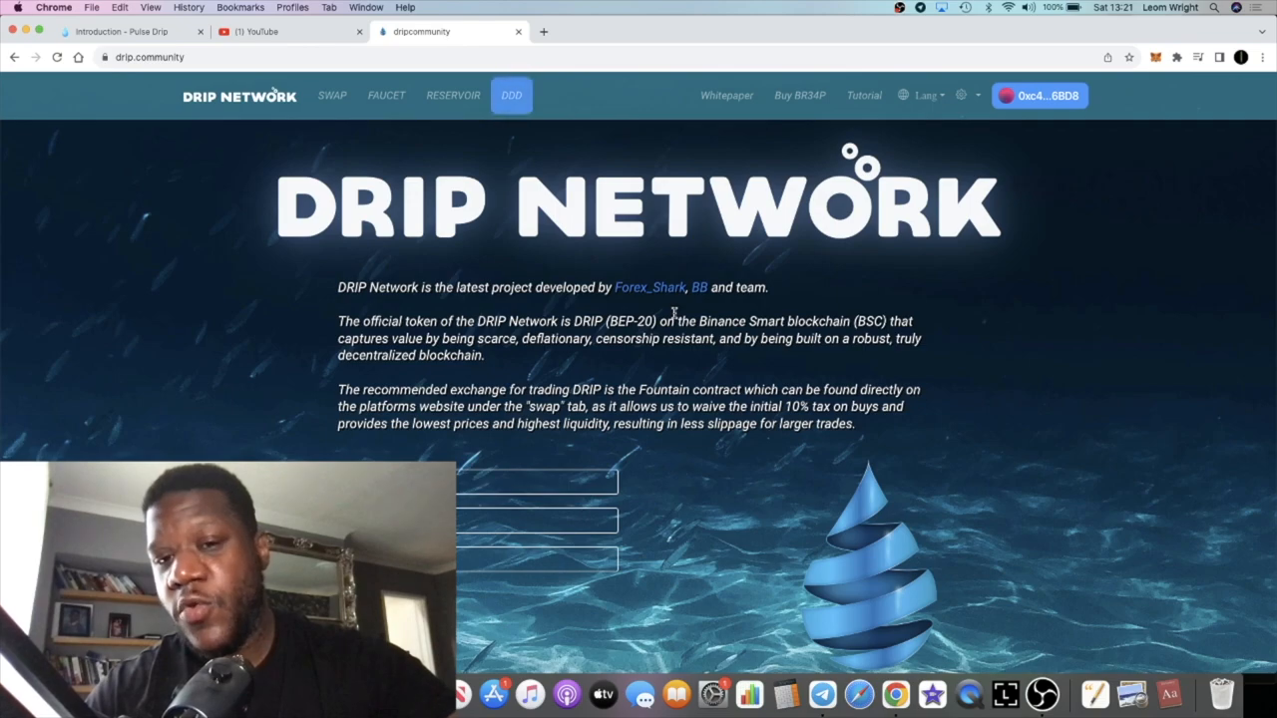
pyautogui.moveTo(649, 288)
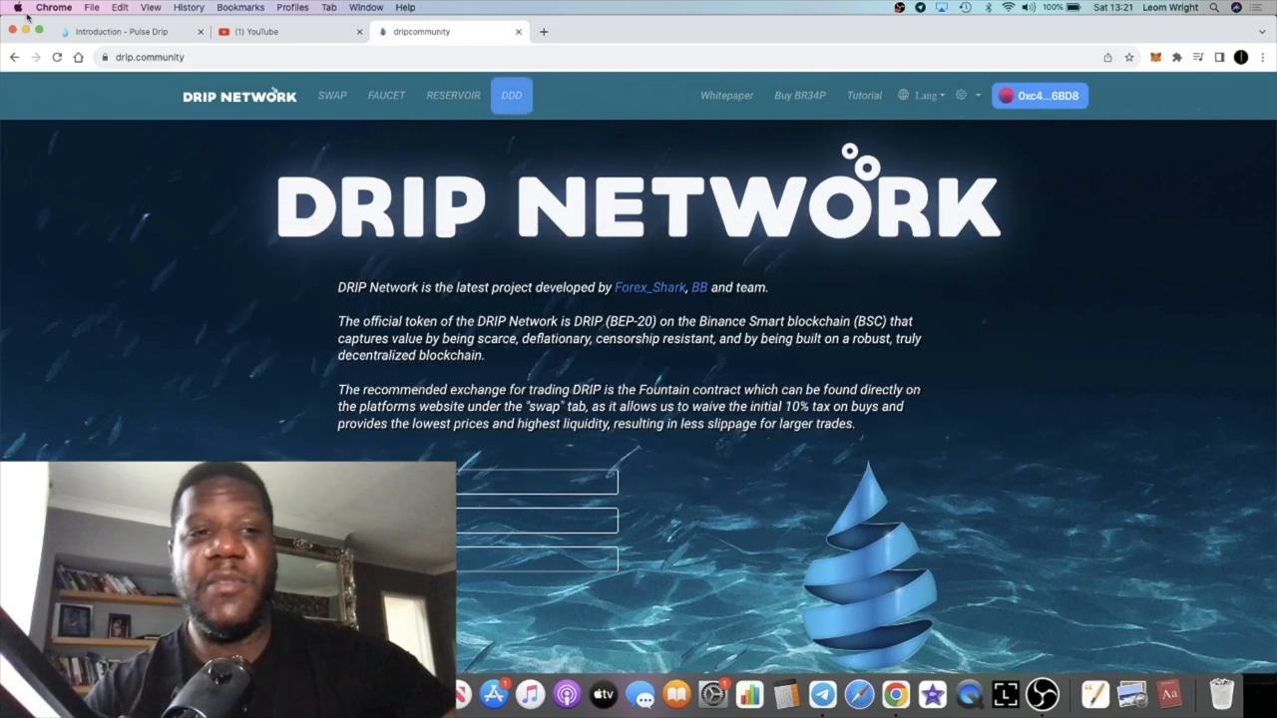
pyautogui.click(130, 31)
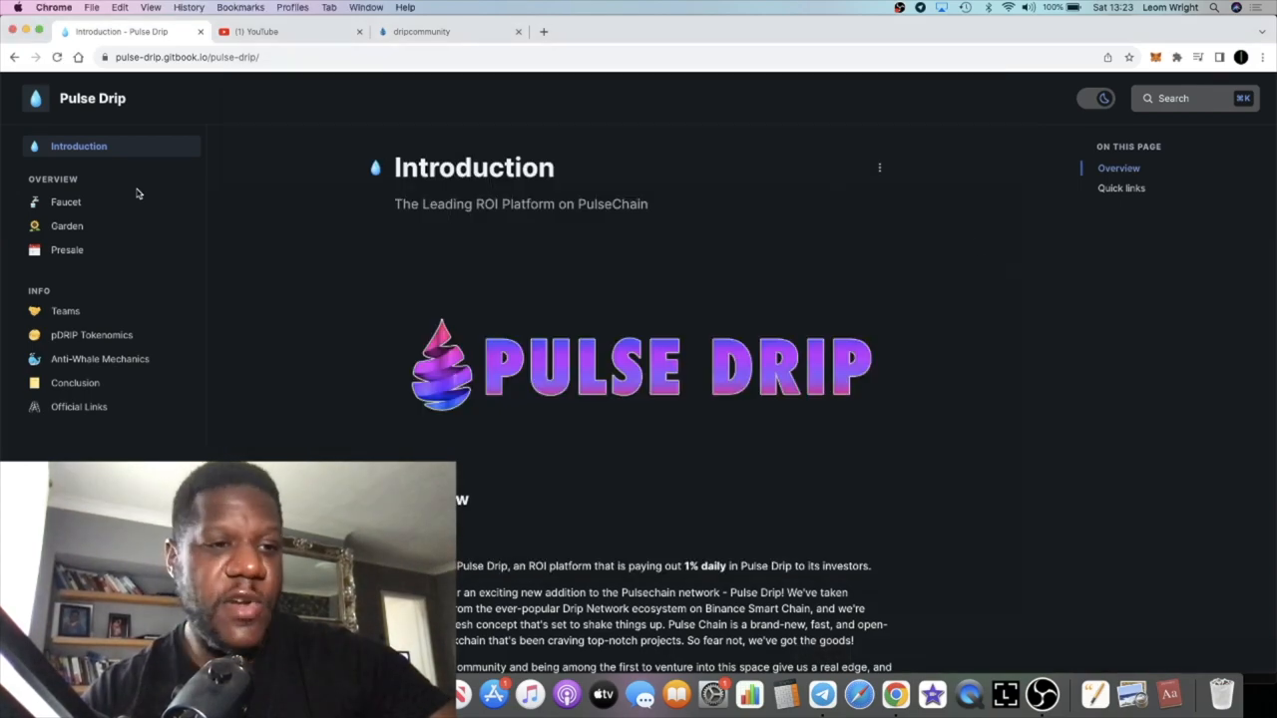
# - Read the Garden page covering 1.5% daily PLS returns and tax rules
pyautogui.click(67, 225)
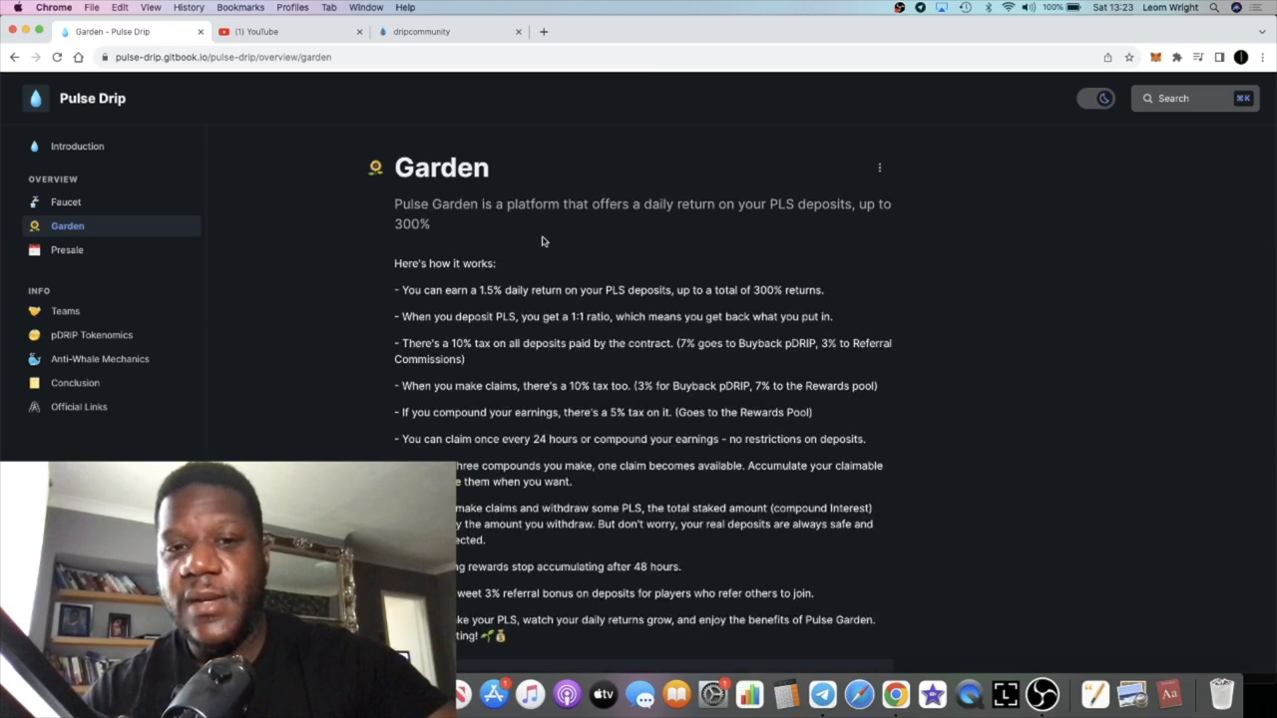
pyautogui.moveTo(516, 337)
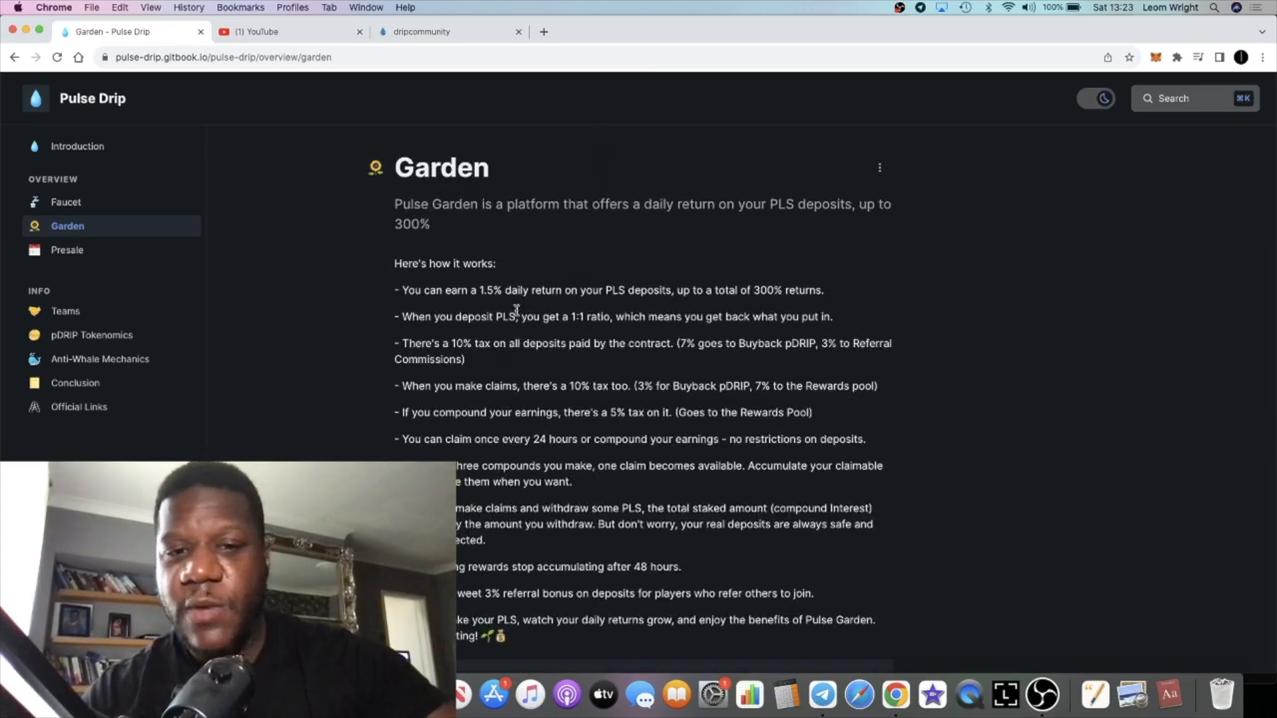
pyautogui.scroll(-3)
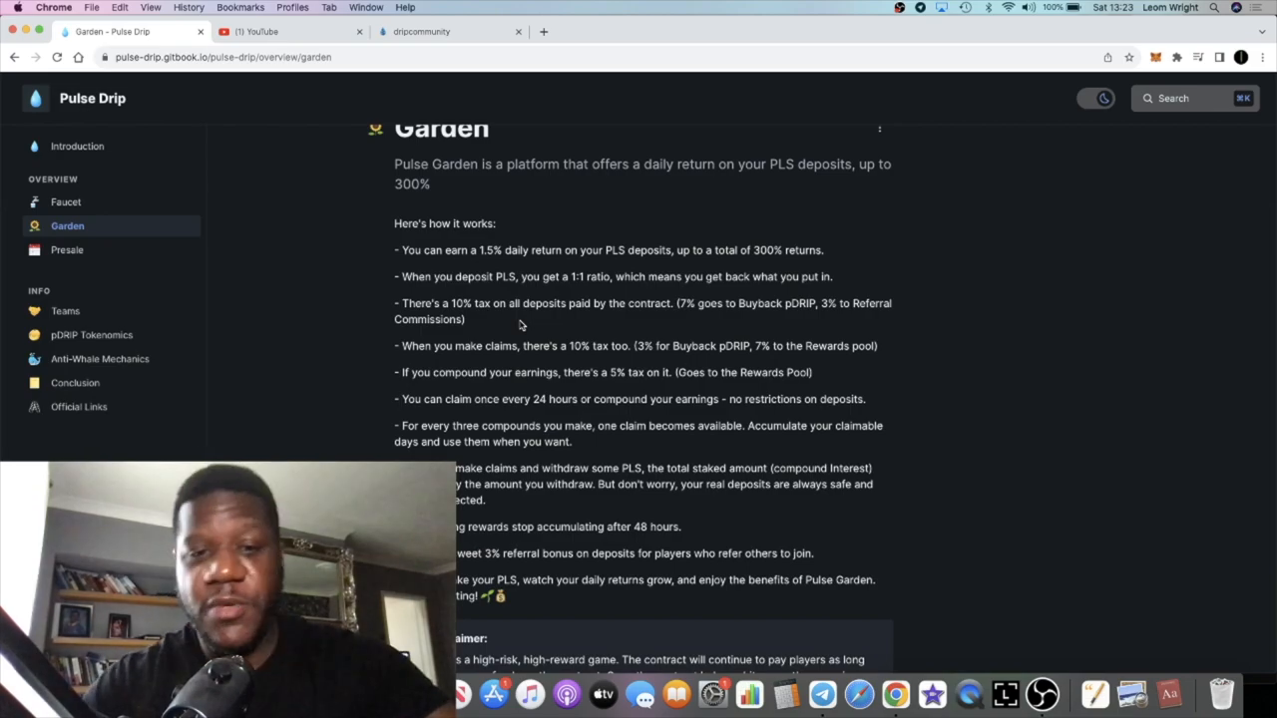
pyautogui.scroll(-3)
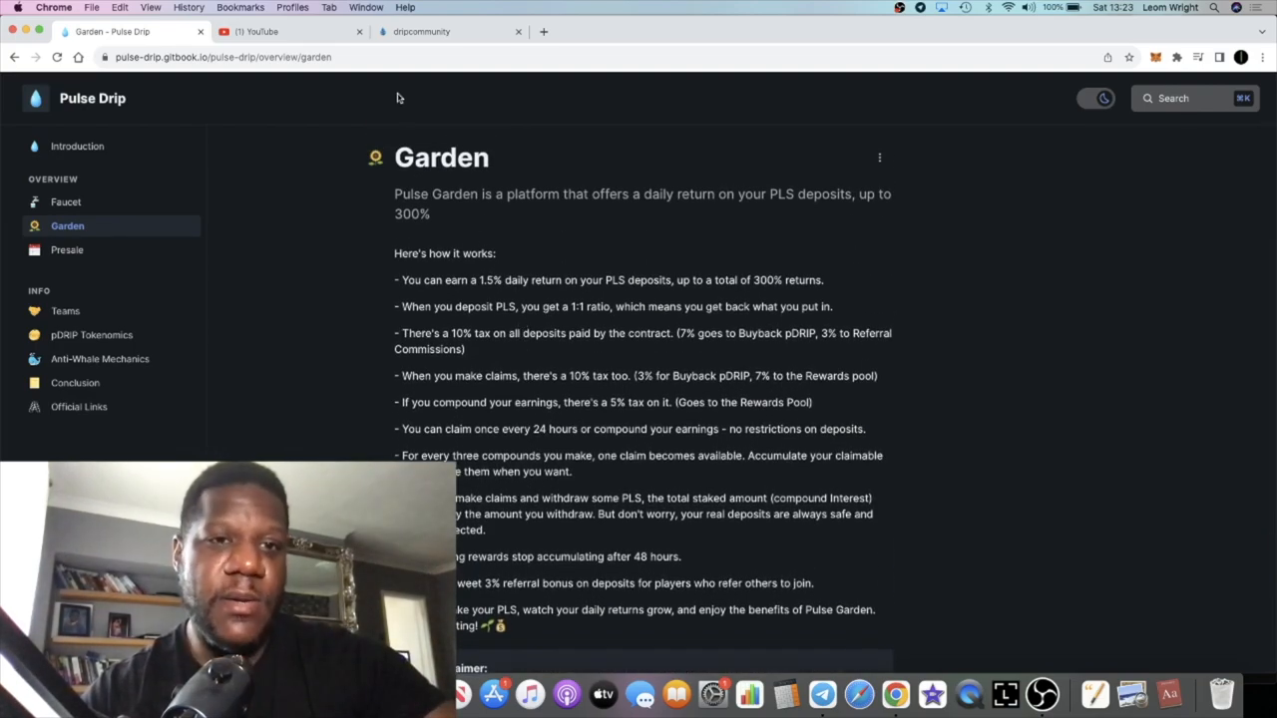
# - Open the Faucet page on pDRIP staking with 1% daily returns up to 365%
pyautogui.click(66, 202)
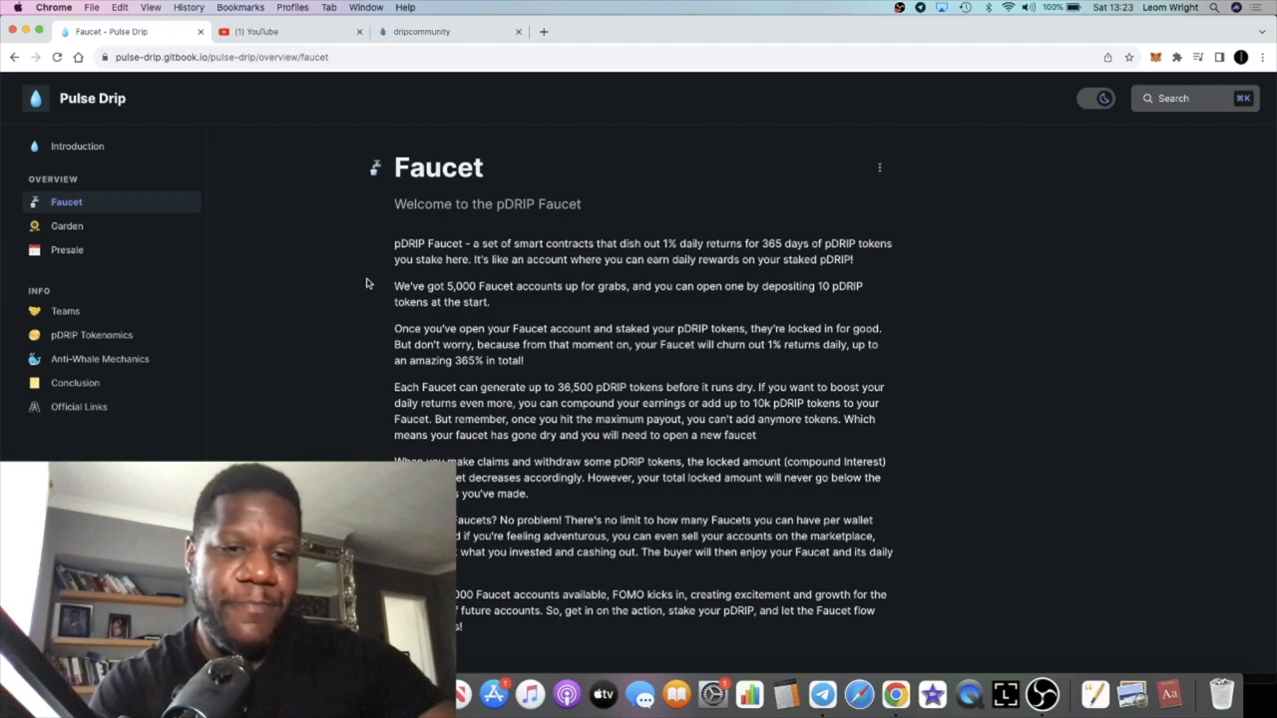
pyautogui.moveTo(437, 321)
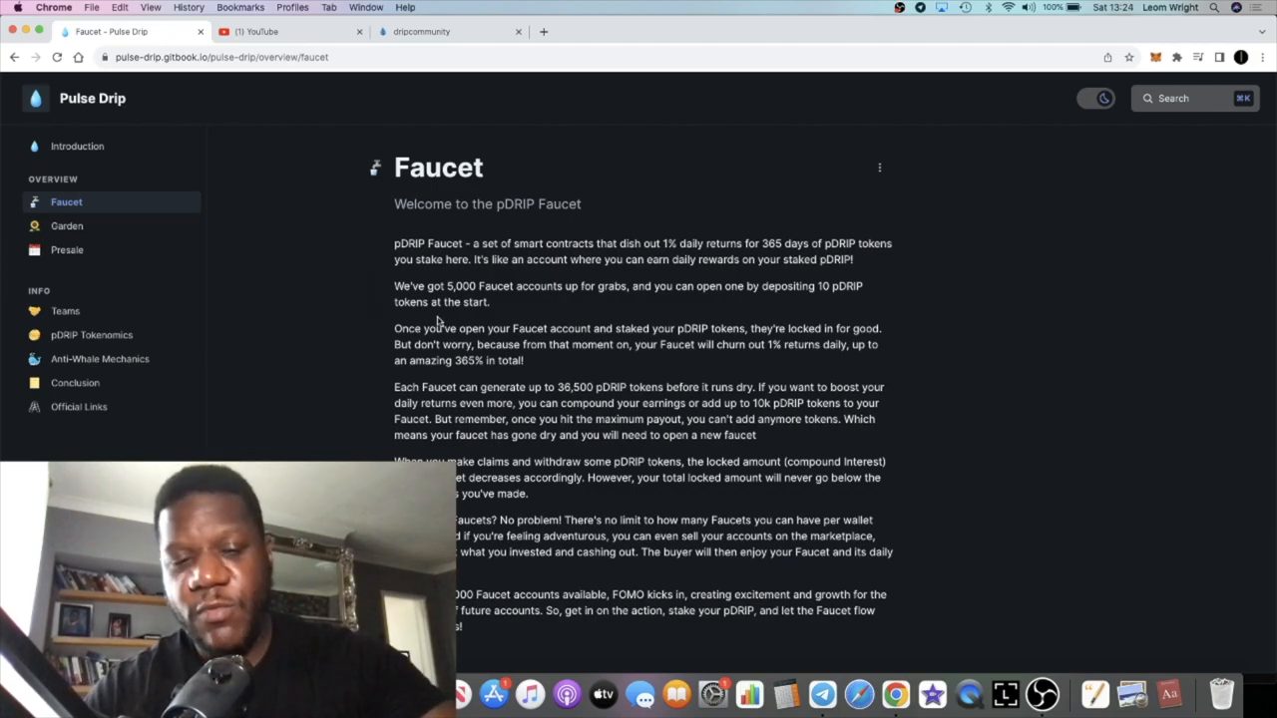
pyautogui.moveTo(484, 379)
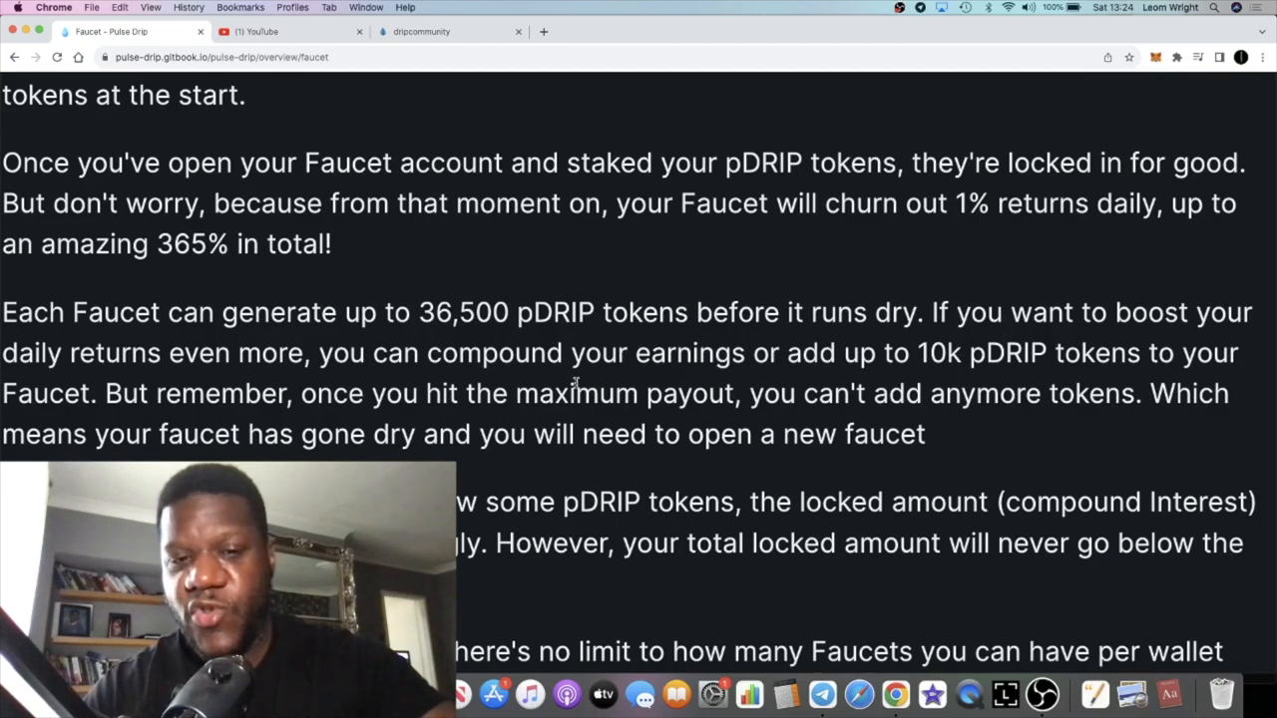
pyautogui.moveTo(427, 312); pyautogui.dragTo(599, 312)
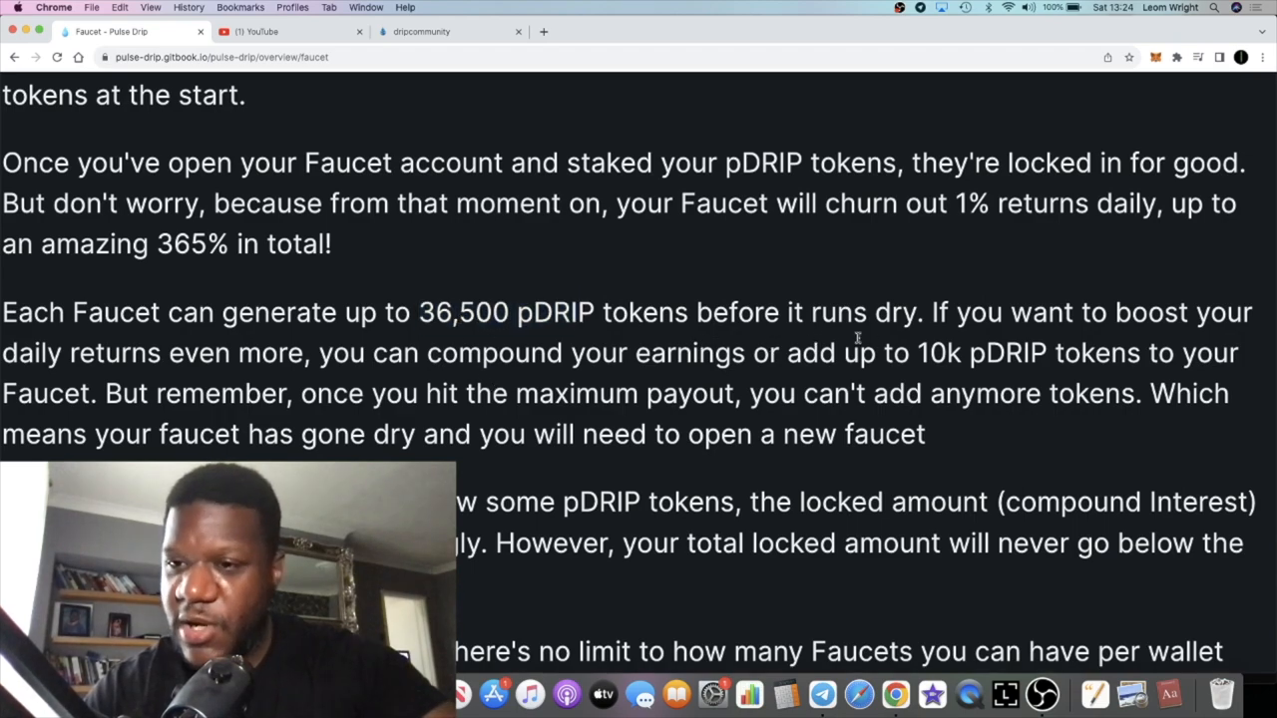
pyautogui.moveTo(703, 336)
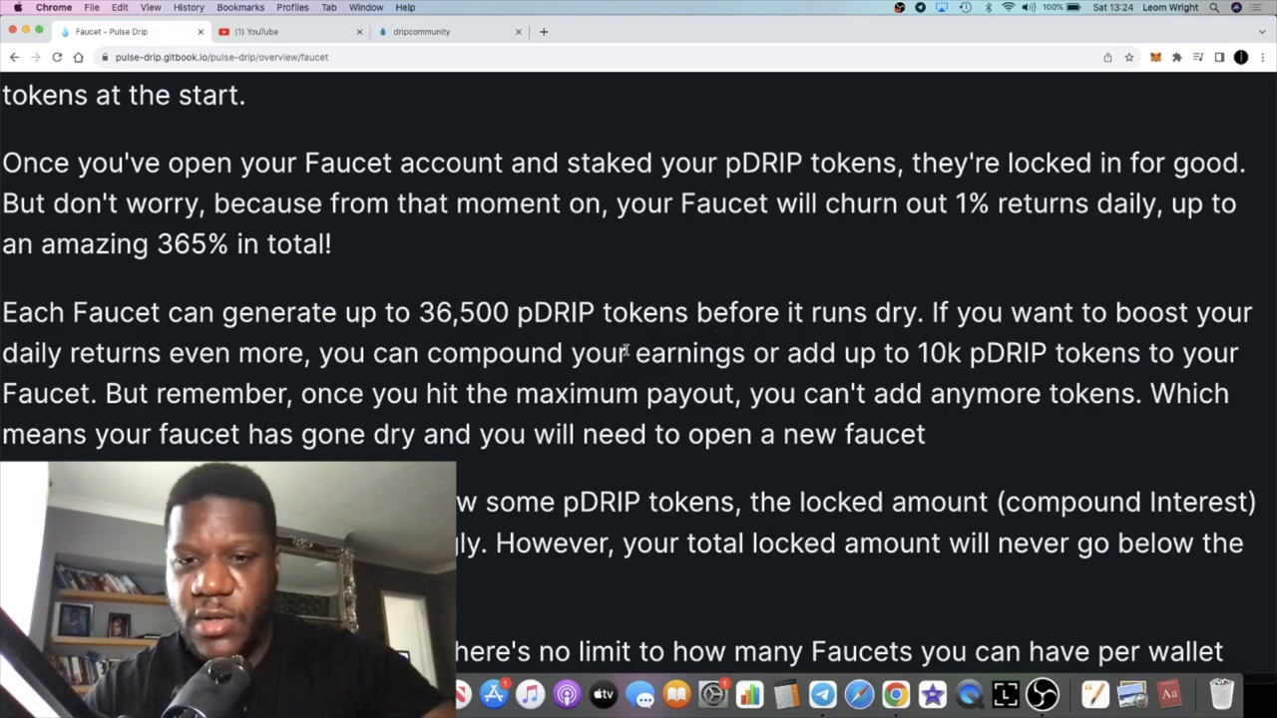
pyautogui.moveTo(629, 352); pyautogui.dragTo(910, 352)
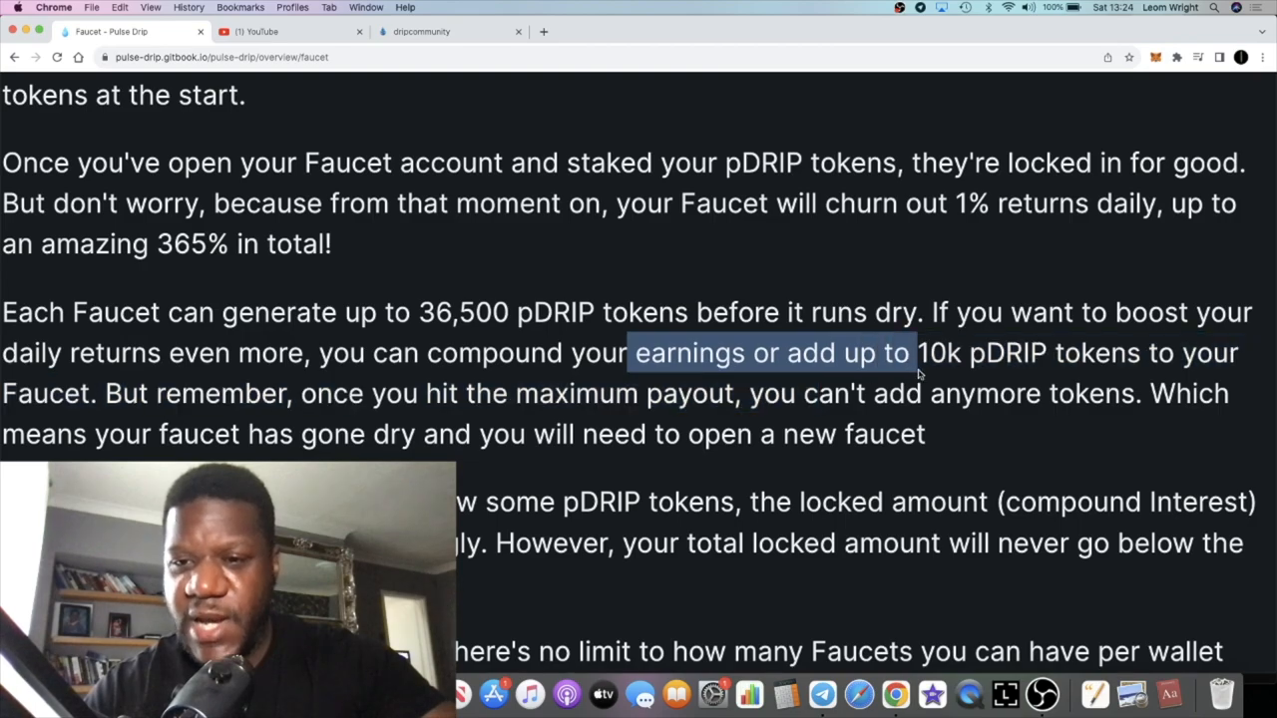
pyautogui.moveTo(907, 353); pyautogui.dragTo(982, 393)
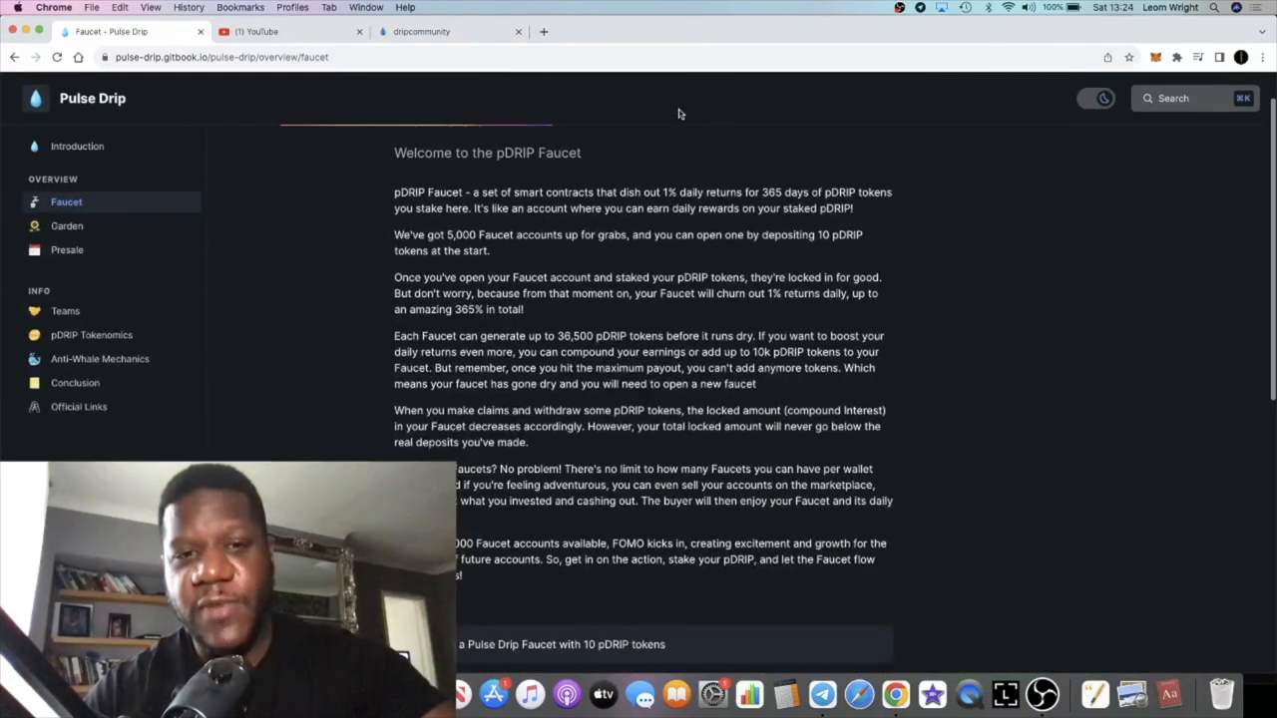
pyautogui.click(439, 31)
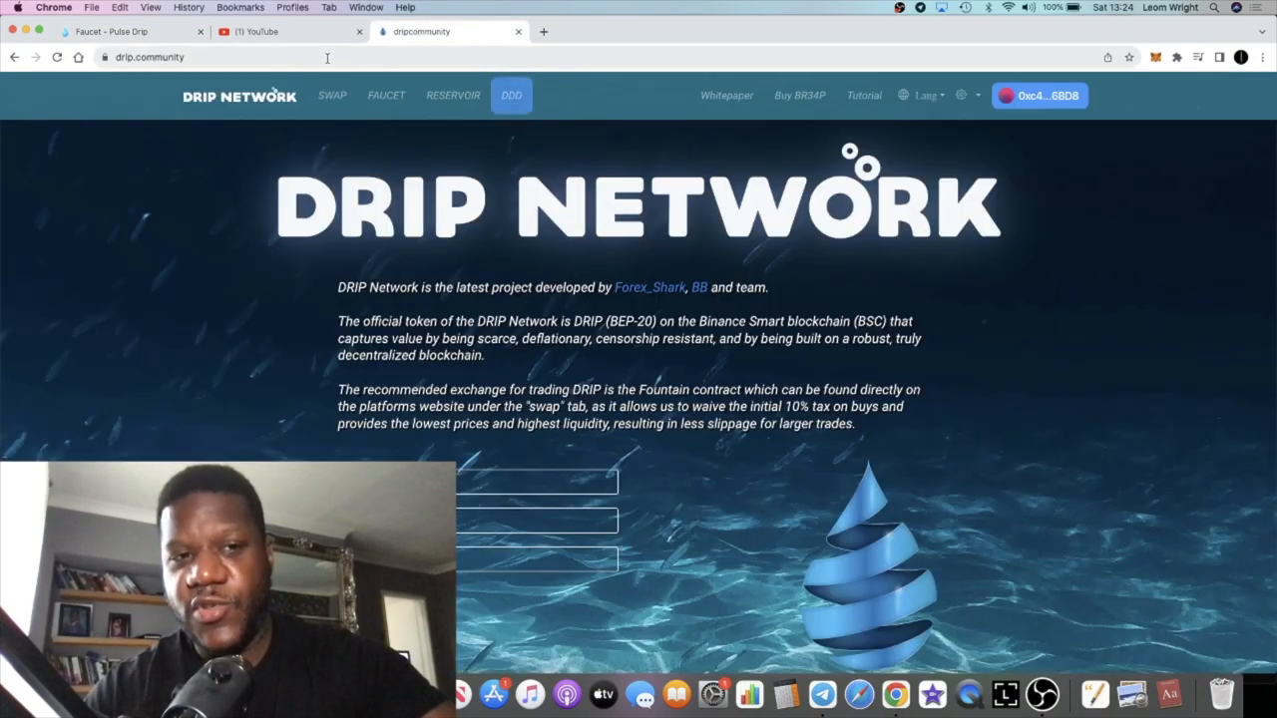
pyautogui.click(110, 30)
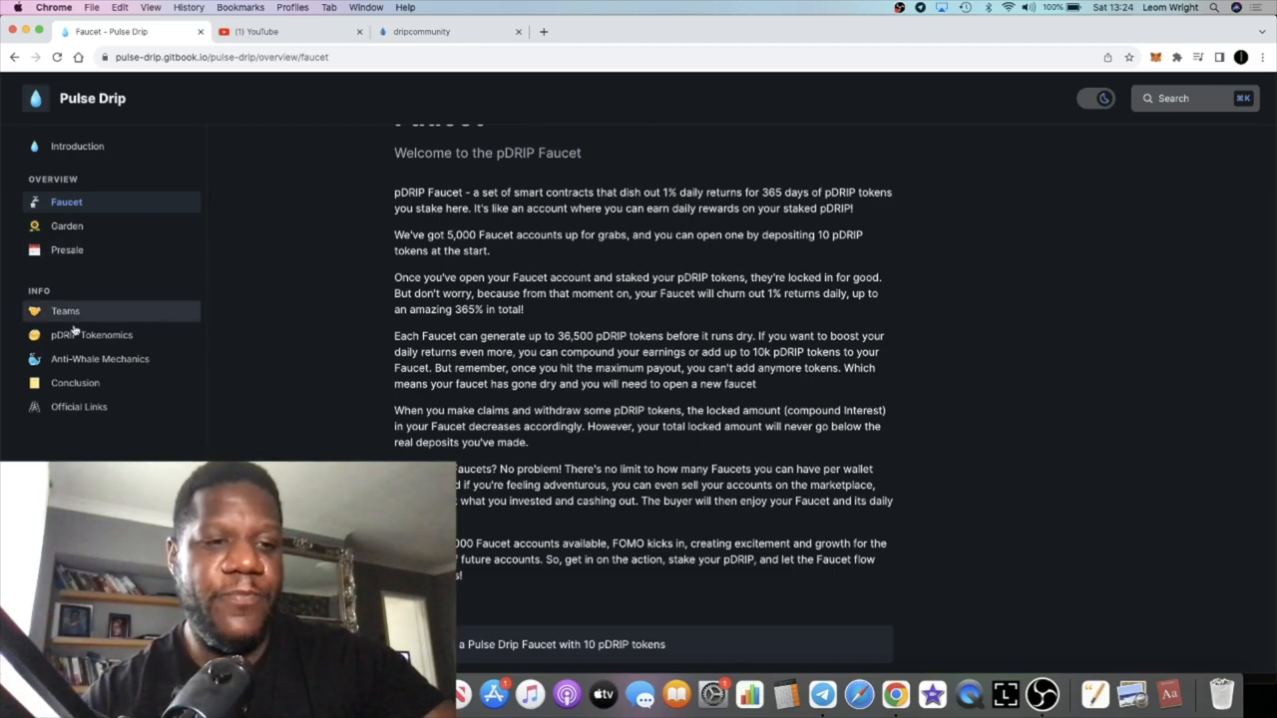
# - View Anti-Whale Mechanics, briefly highlighting the 7-day reward cutoff rule
pyautogui.click(99, 359)
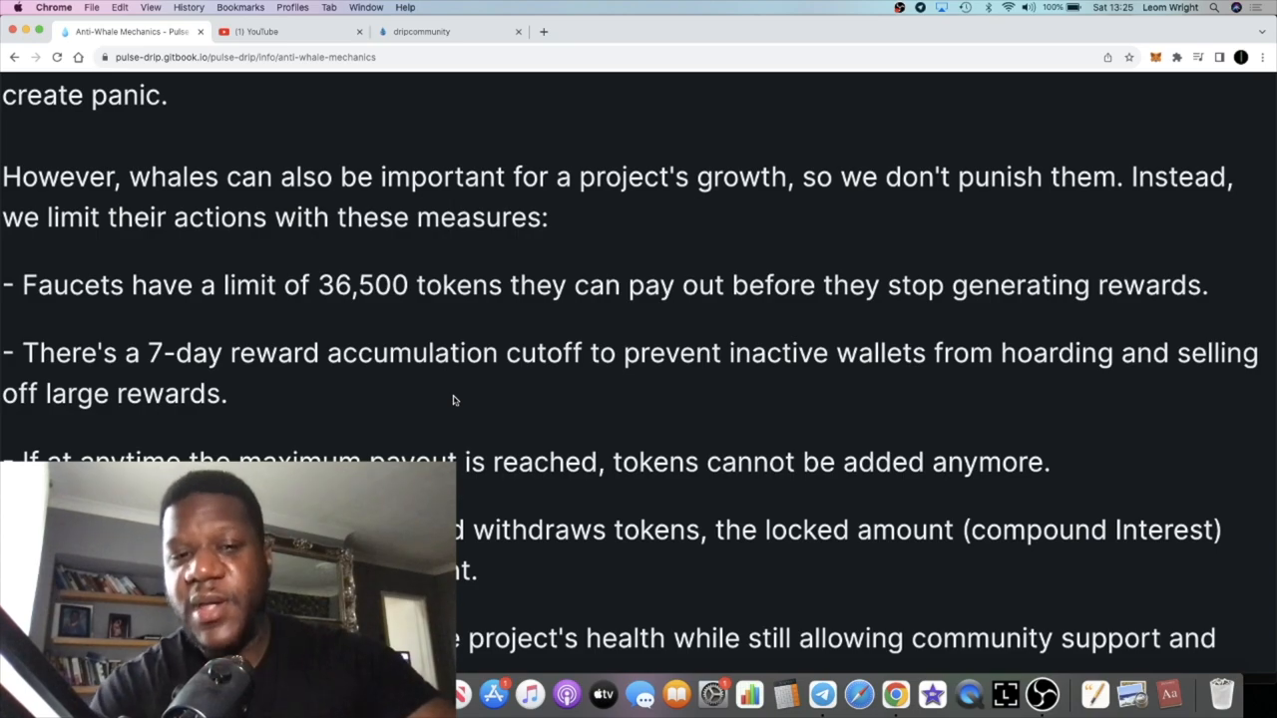
pyautogui.scroll(-3)
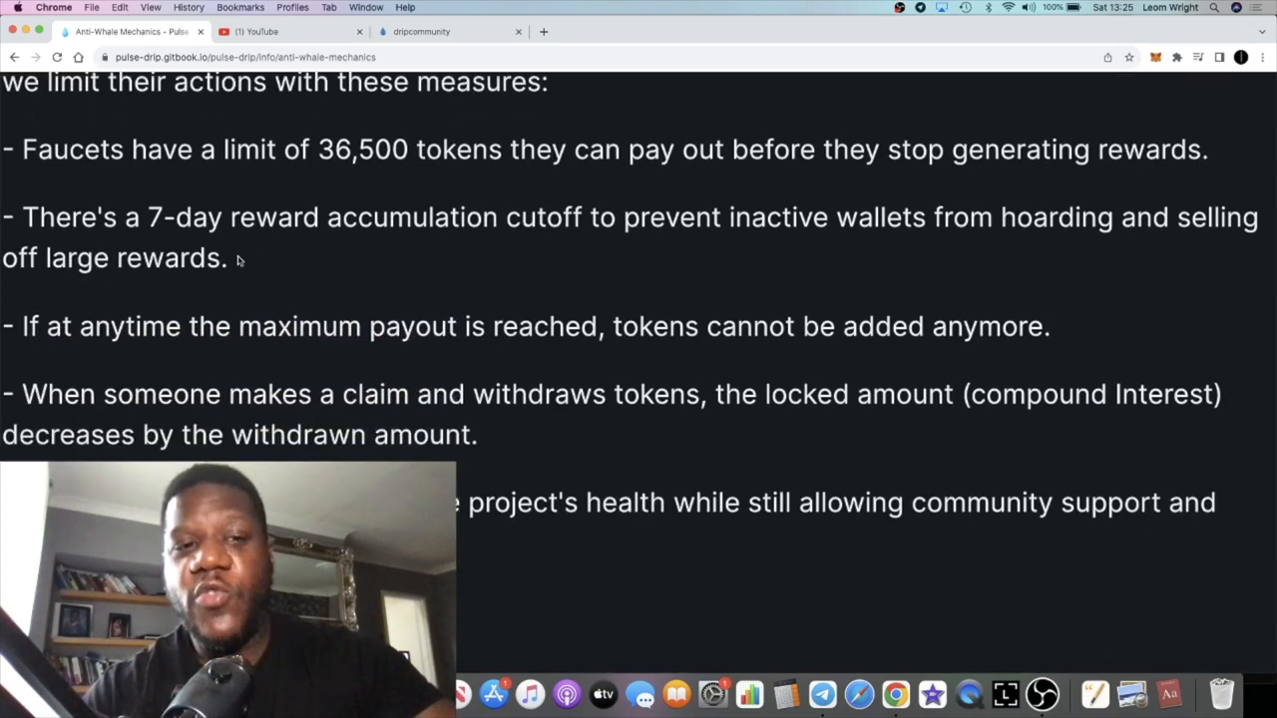
pyautogui.moveTo(24, 216); pyautogui.dragTo(226, 258)
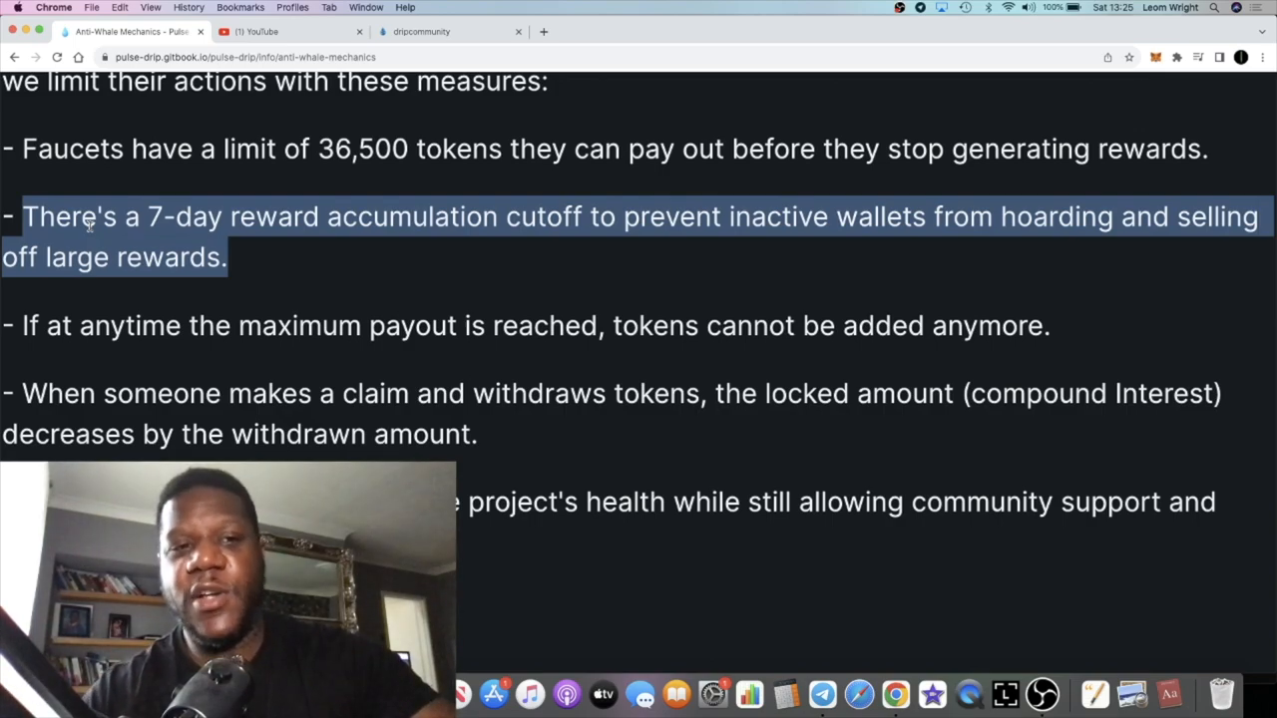
pyautogui.click(195, 236)
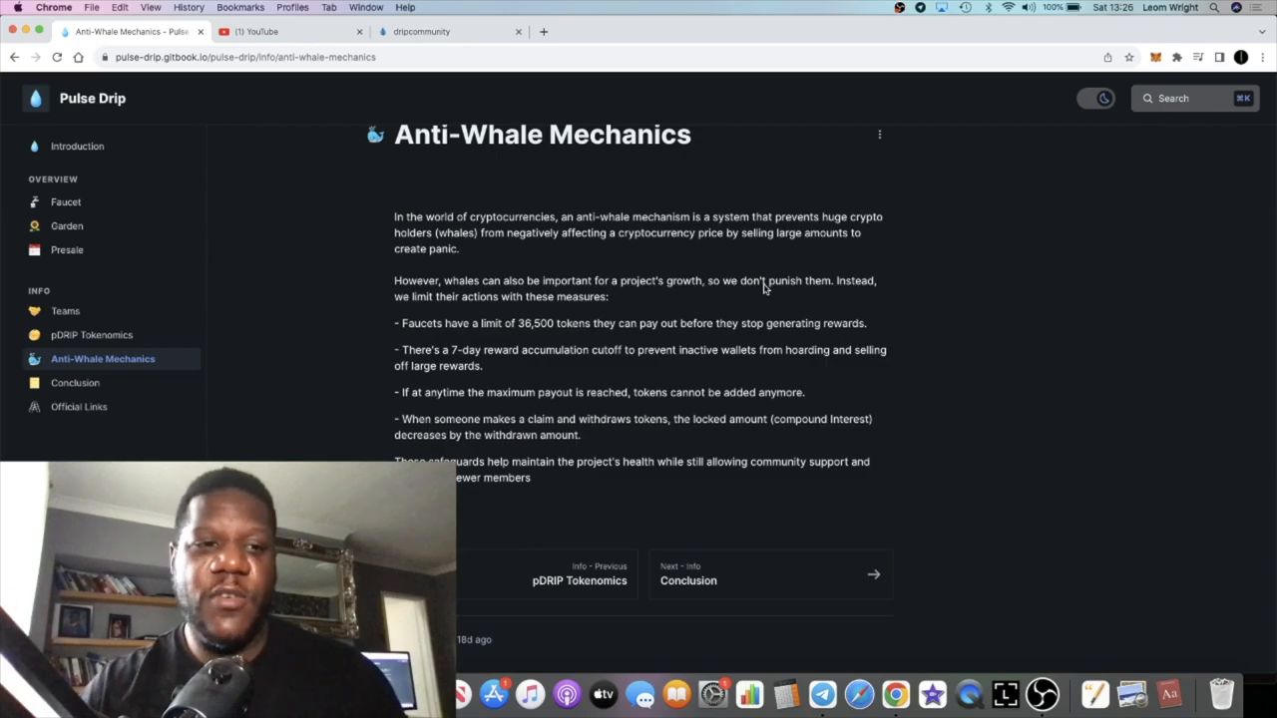
pyautogui.click(448, 31)
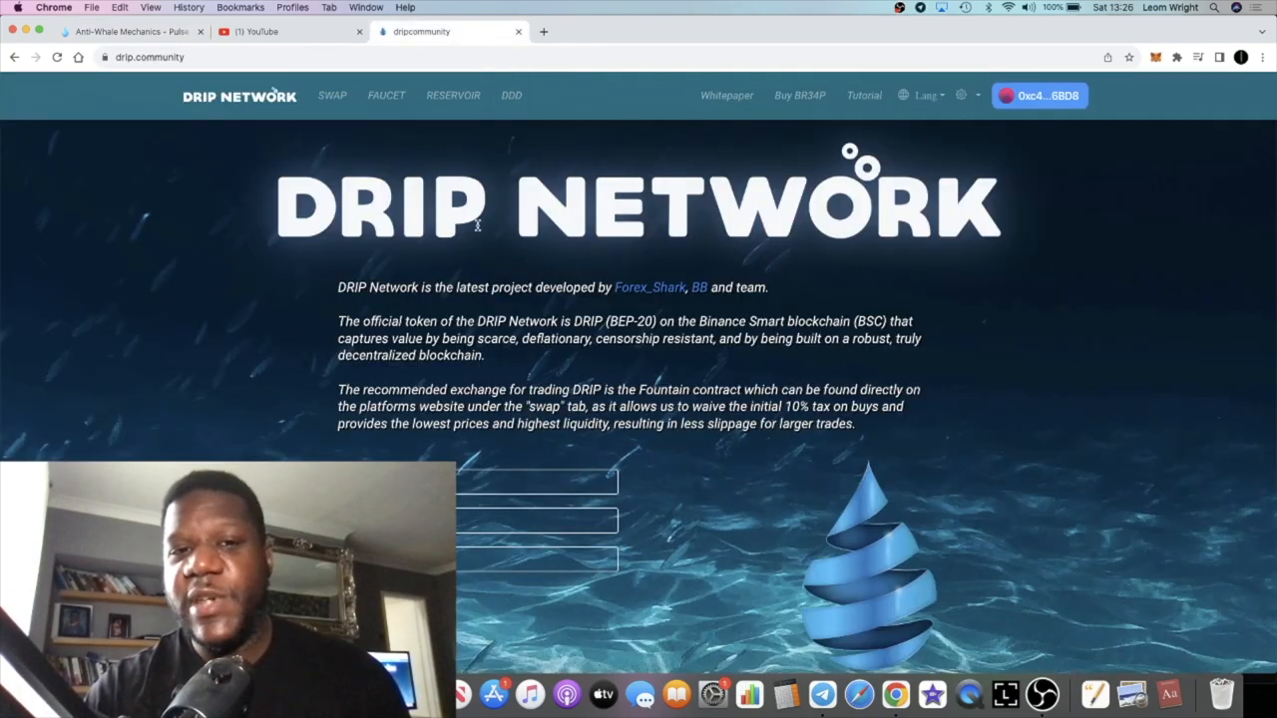
pyautogui.click(511, 95)
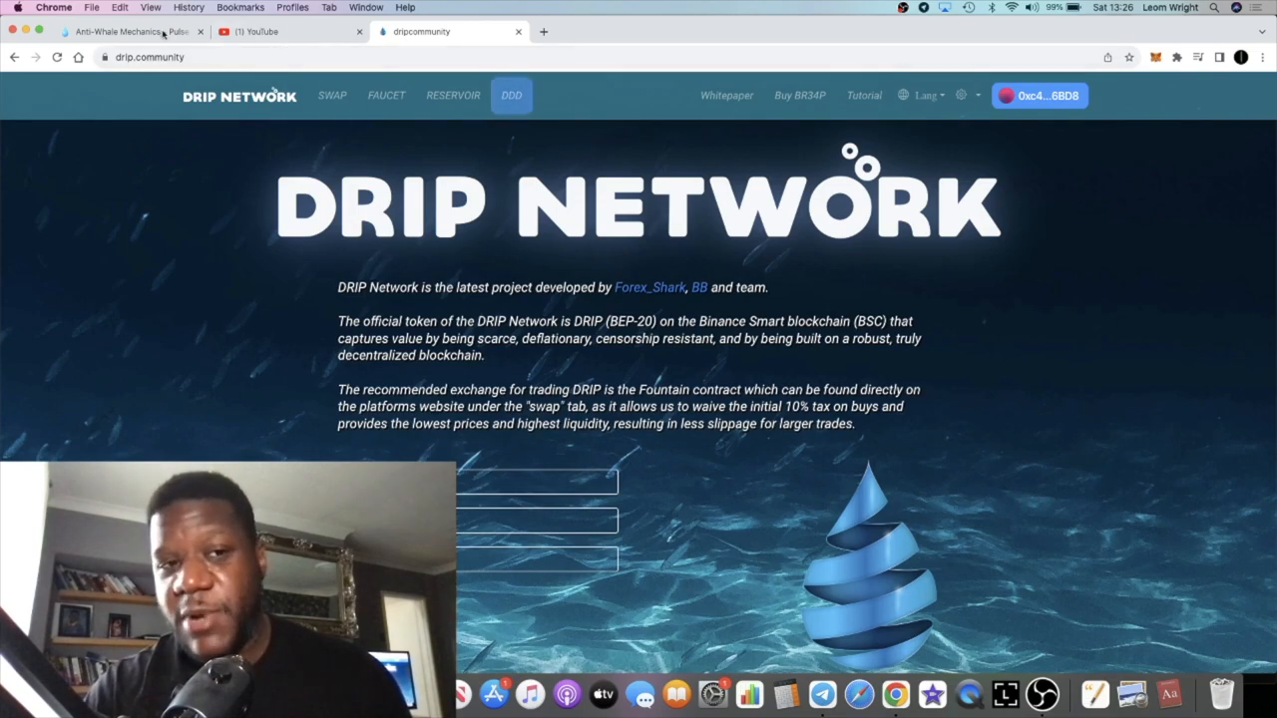
pyautogui.click(129, 31)
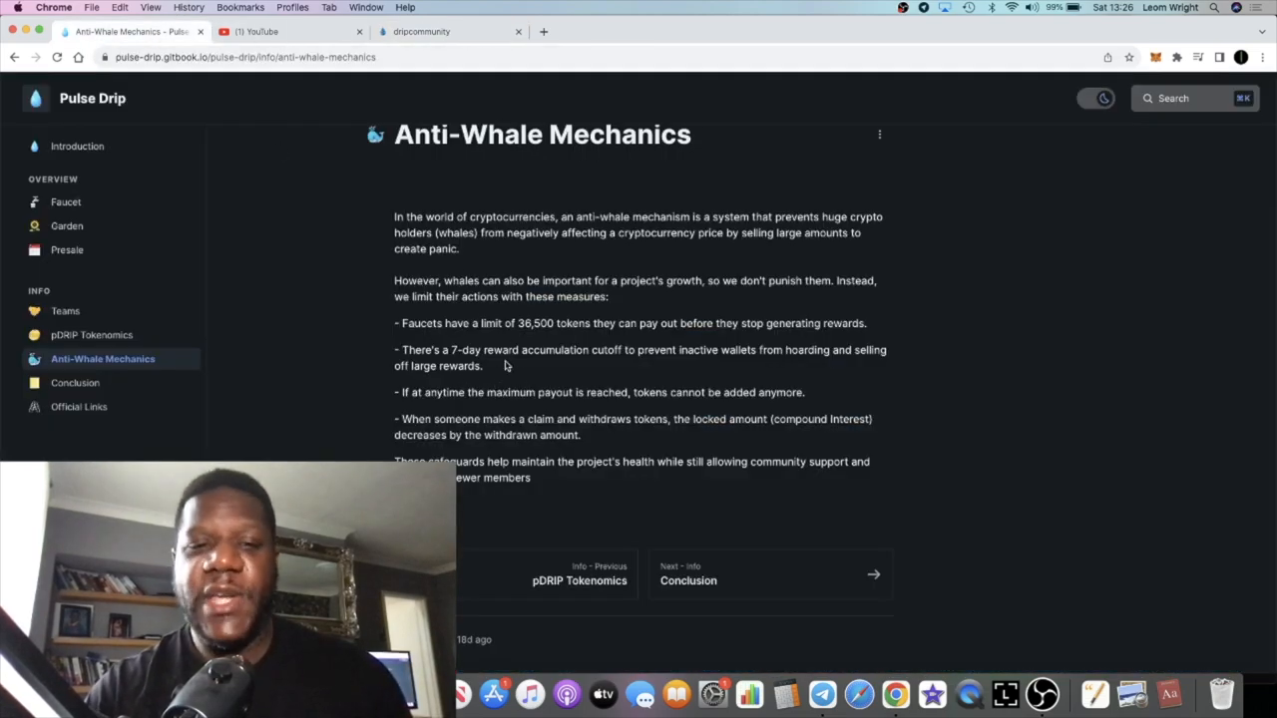
pyautogui.moveTo(532, 308)
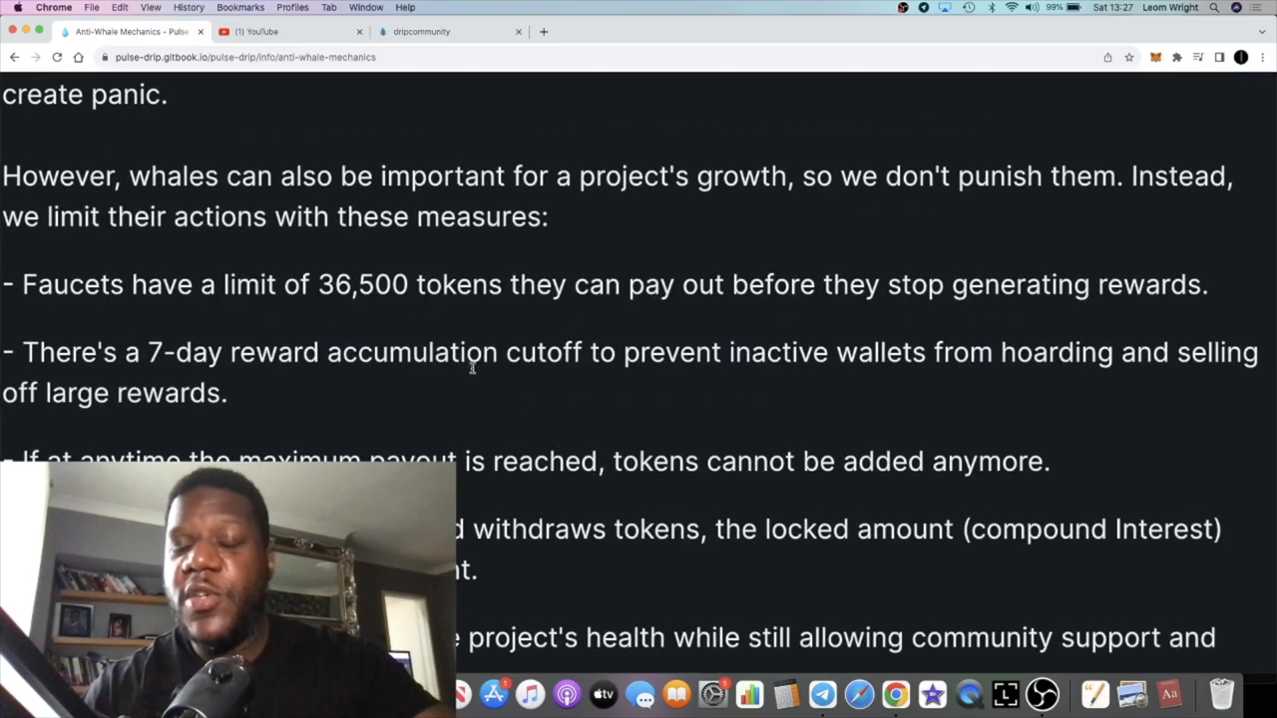
# - Flip through pDRIP Tokenomics, Faucet and Introduction, then scroll the Pulse Drip Telegram chat
pyautogui.scroll(-3)
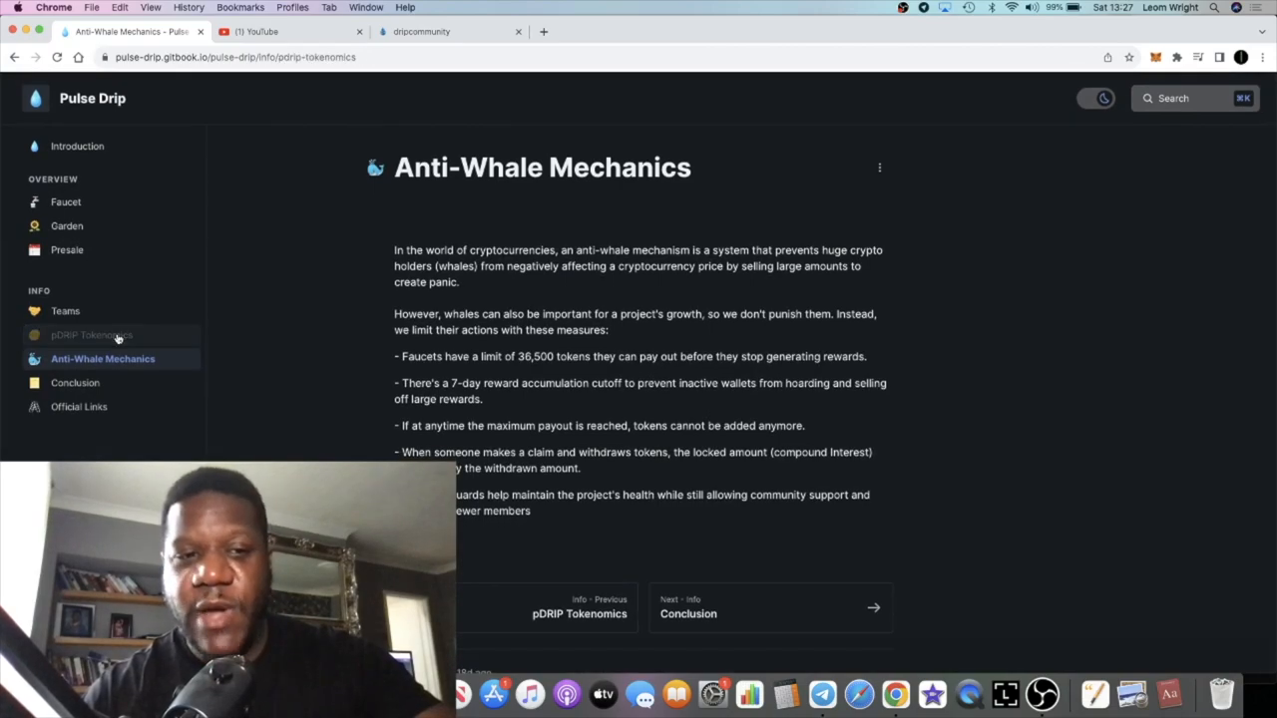
pyautogui.click(92, 334)
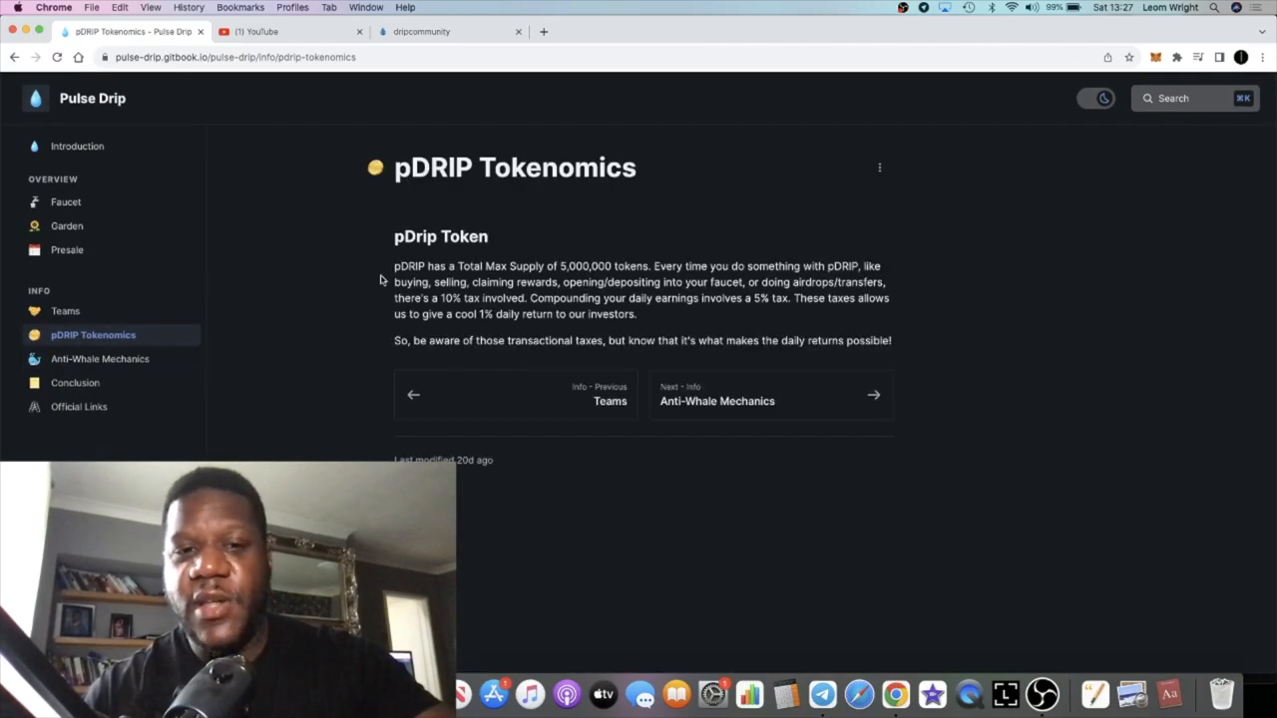
pyautogui.click(66, 201)
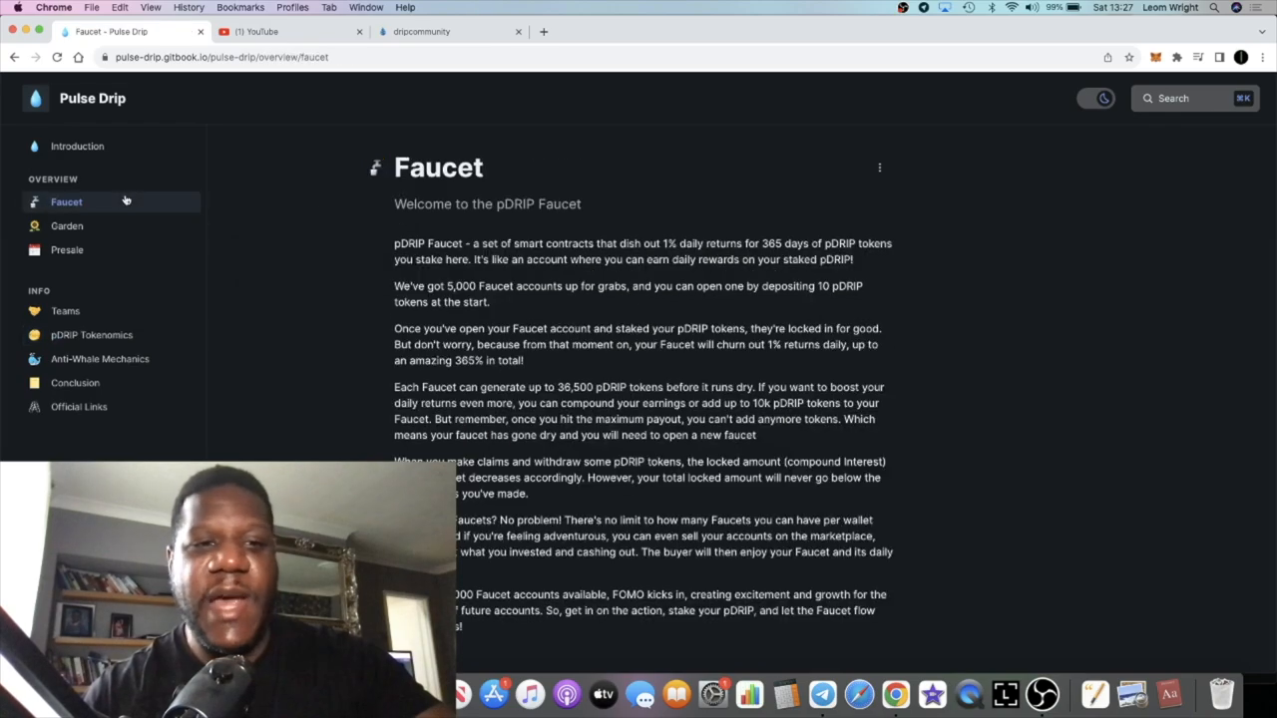
pyautogui.moveTo(573, 314)
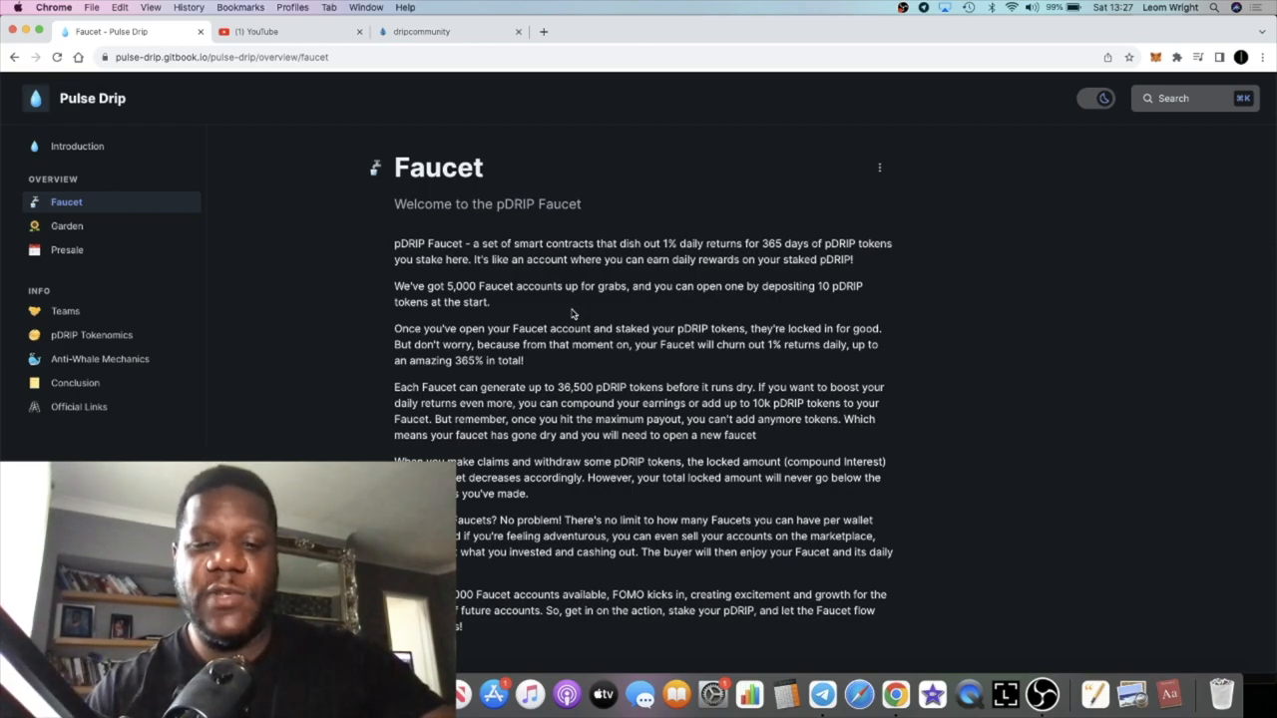
pyautogui.moveTo(76, 146)
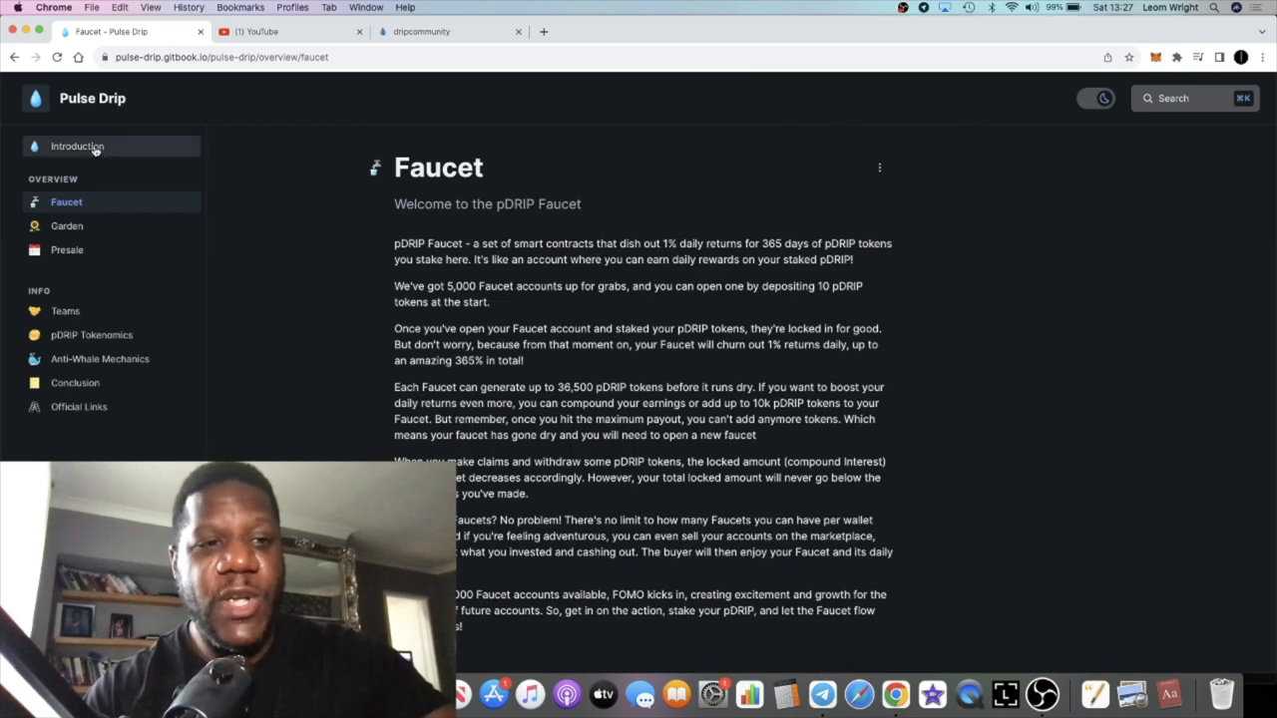
pyautogui.click(77, 146)
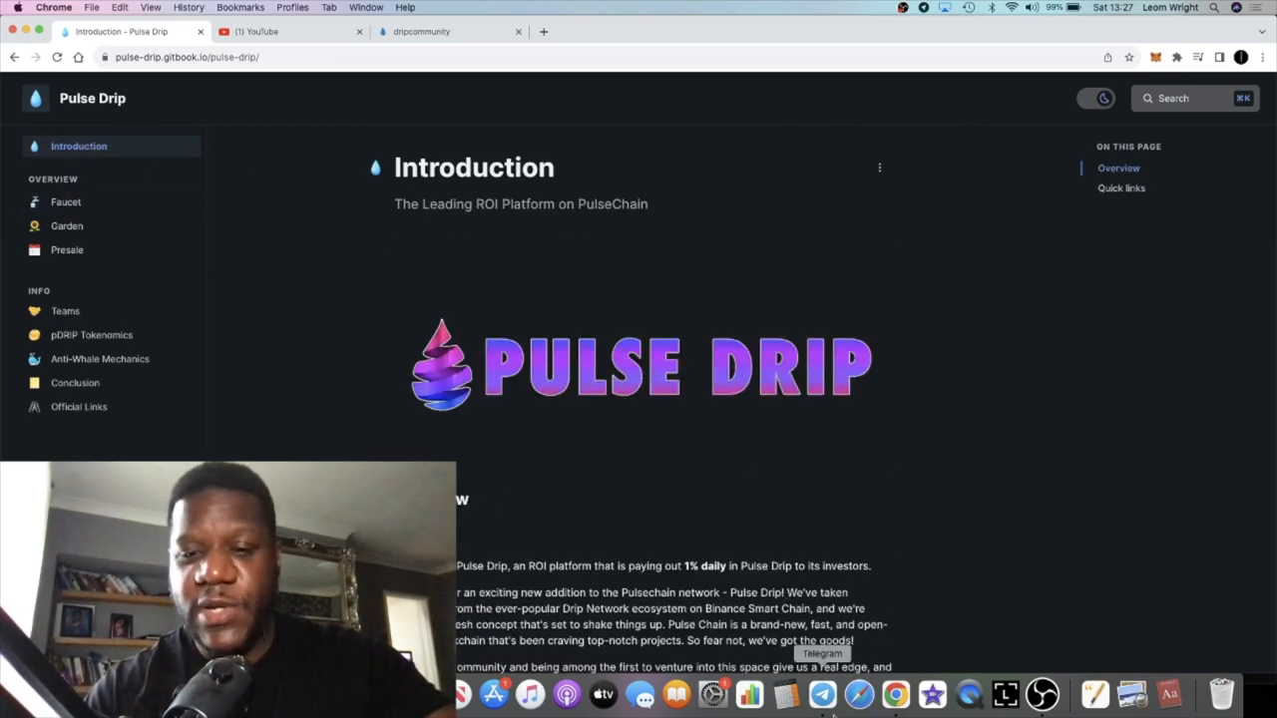
pyautogui.click(822, 693)
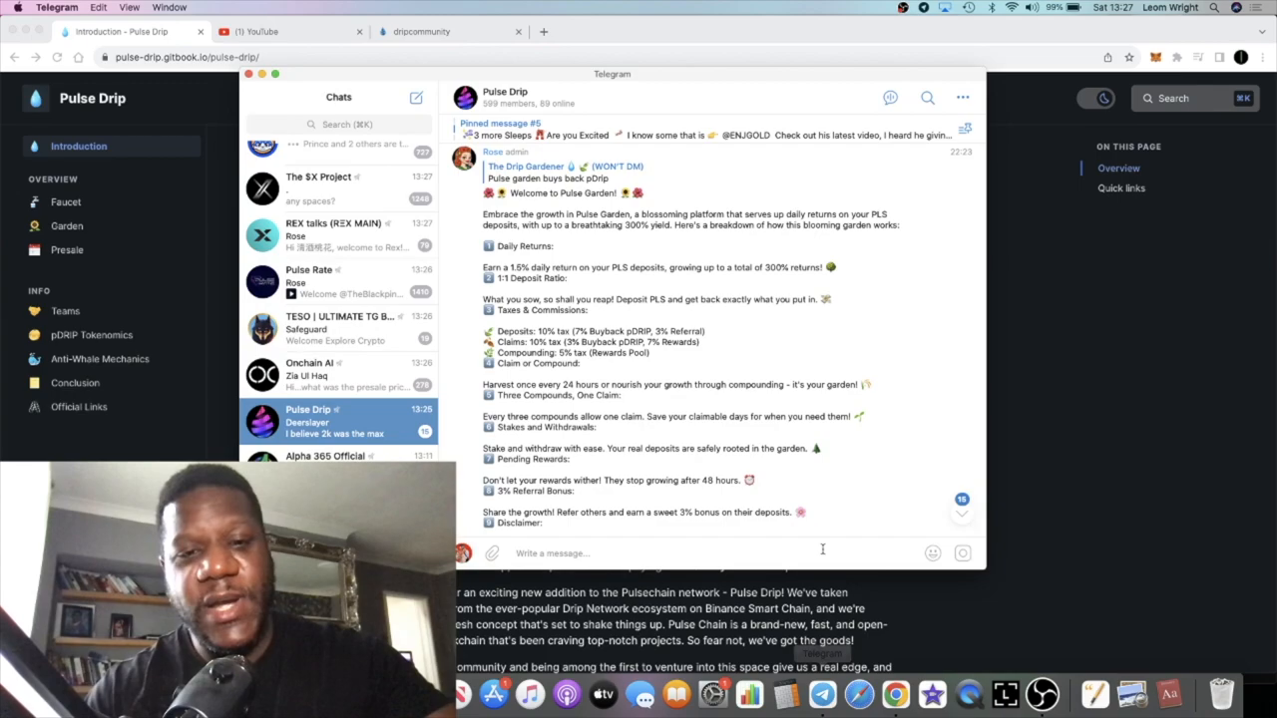
pyautogui.scroll(-3)
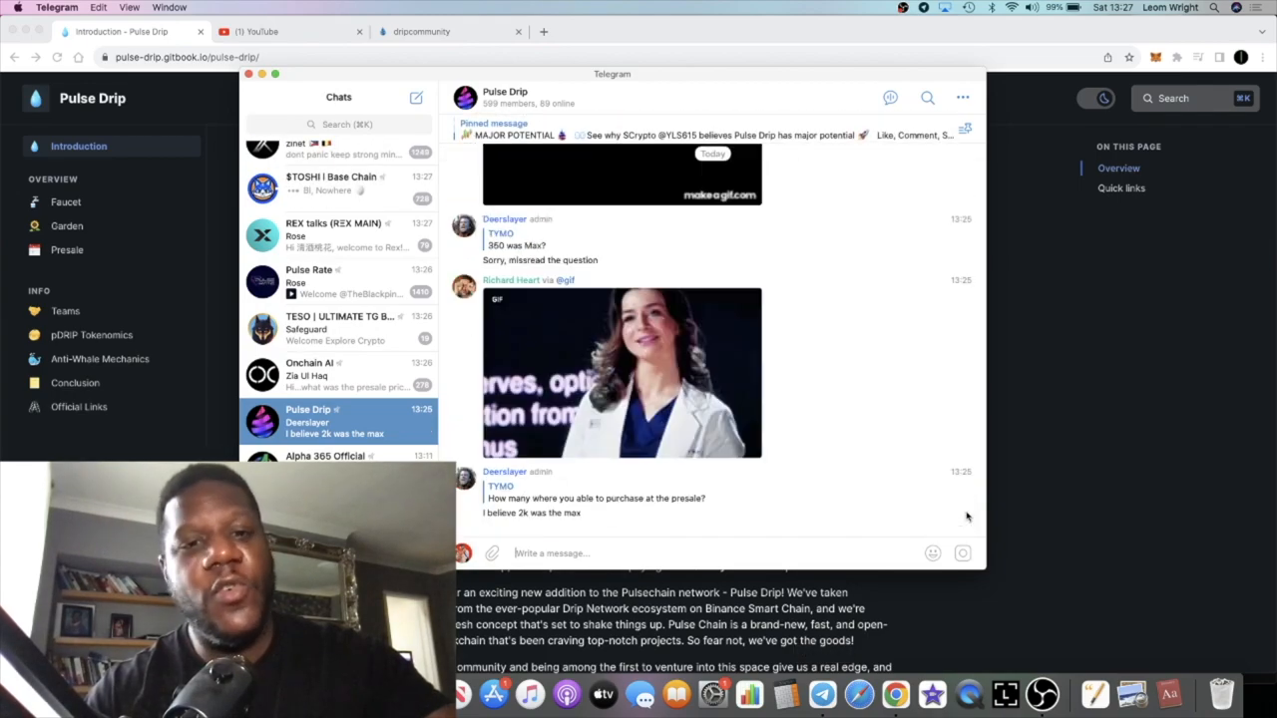